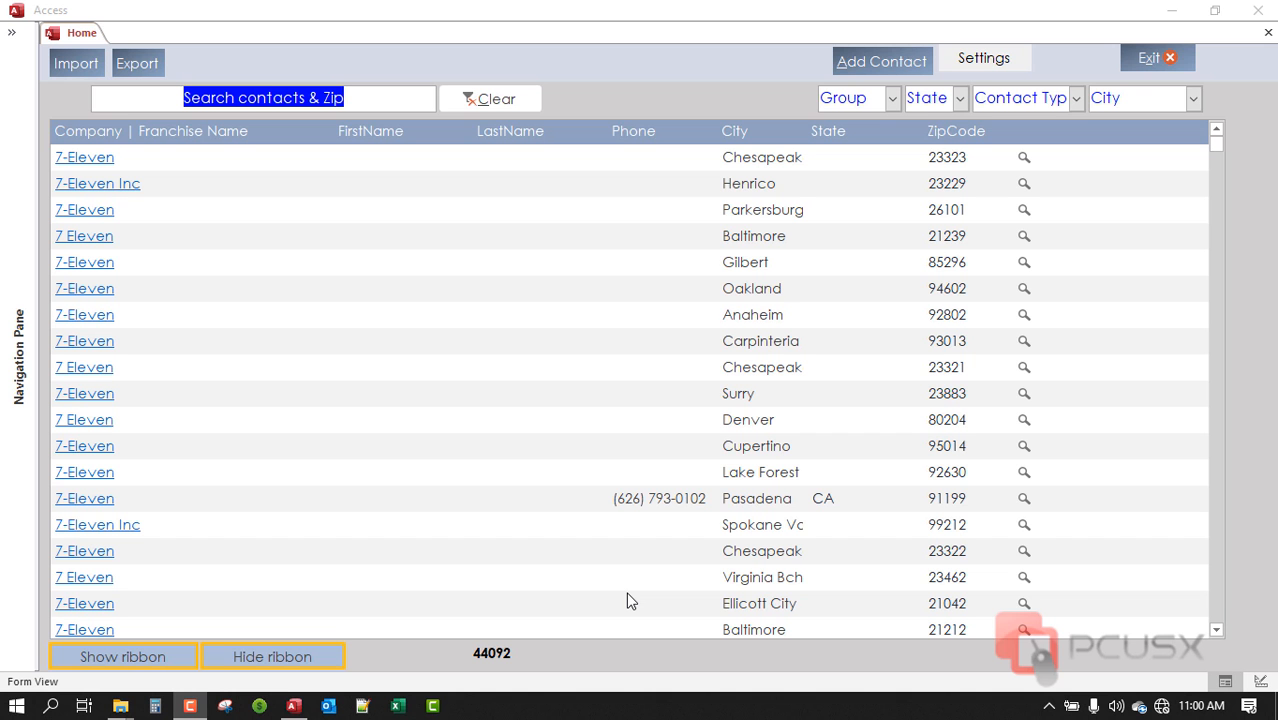
{"action": "mouse_move", "coordinate": [772, 388]}
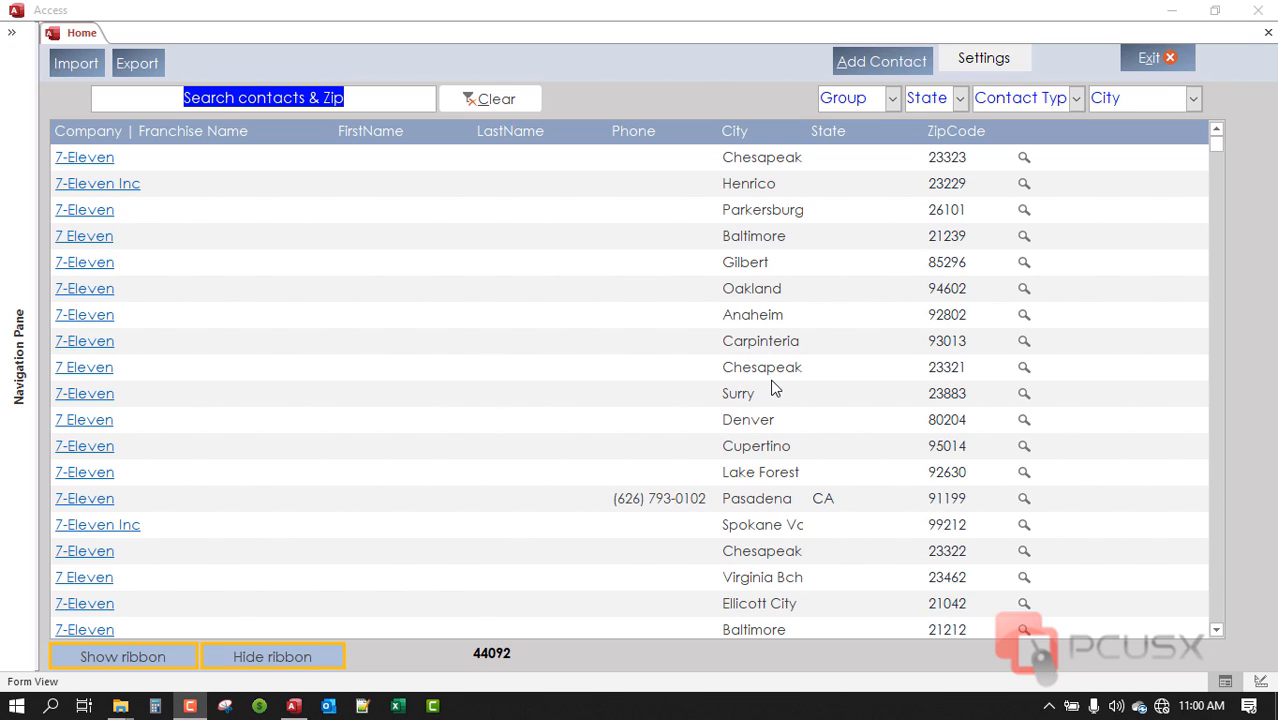
{"action": "mouse_move", "coordinate": [778, 356]}
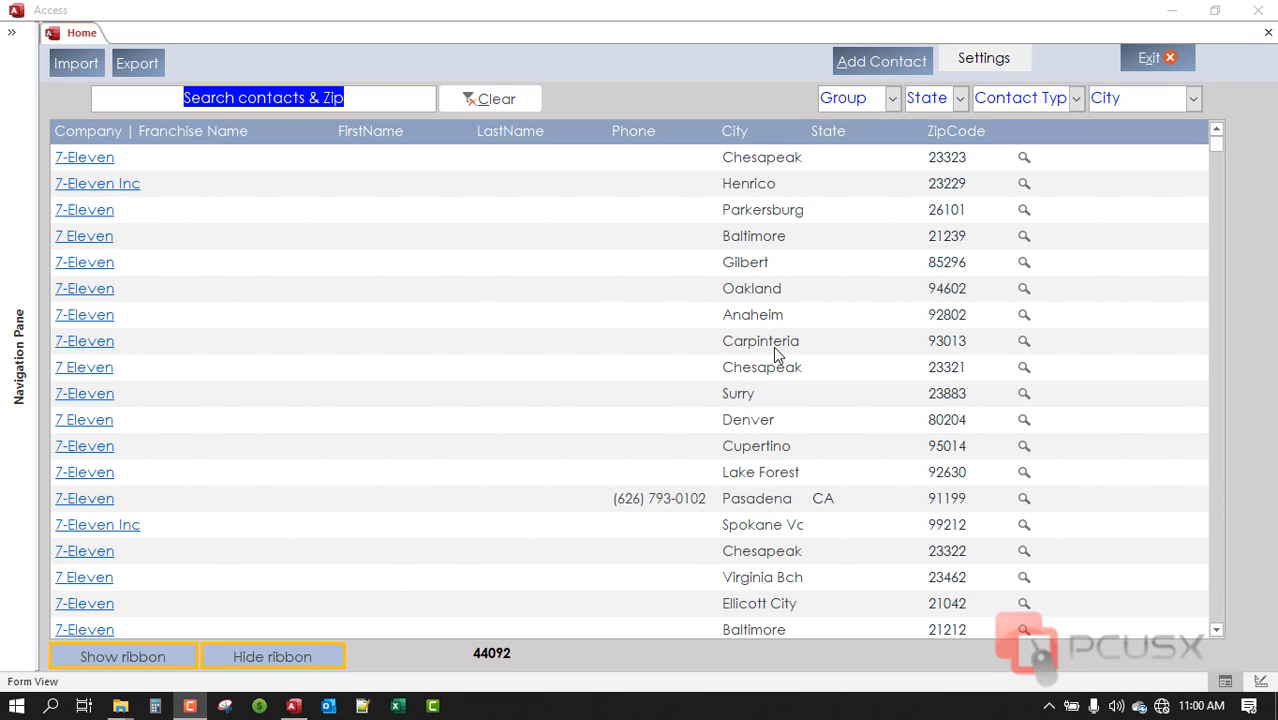
{"action": "mouse_move", "coordinate": [808, 238]}
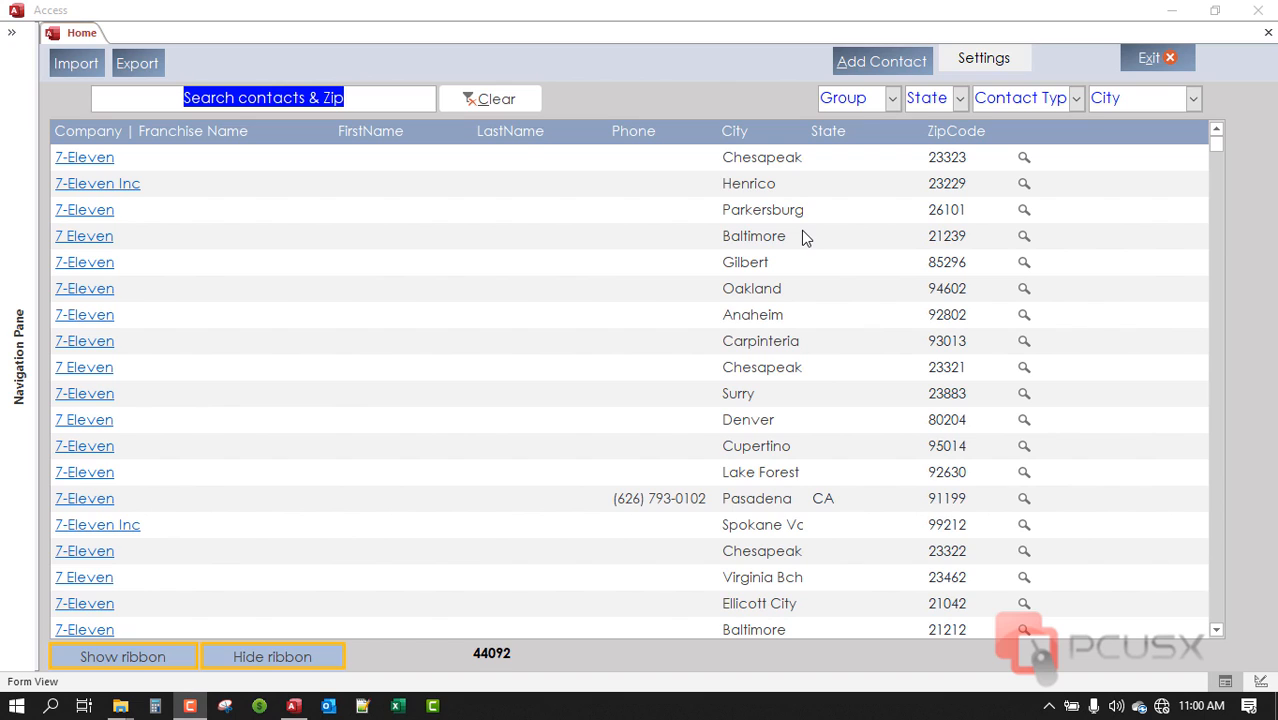
{"action": "mouse_move", "coordinate": [520, 88]}
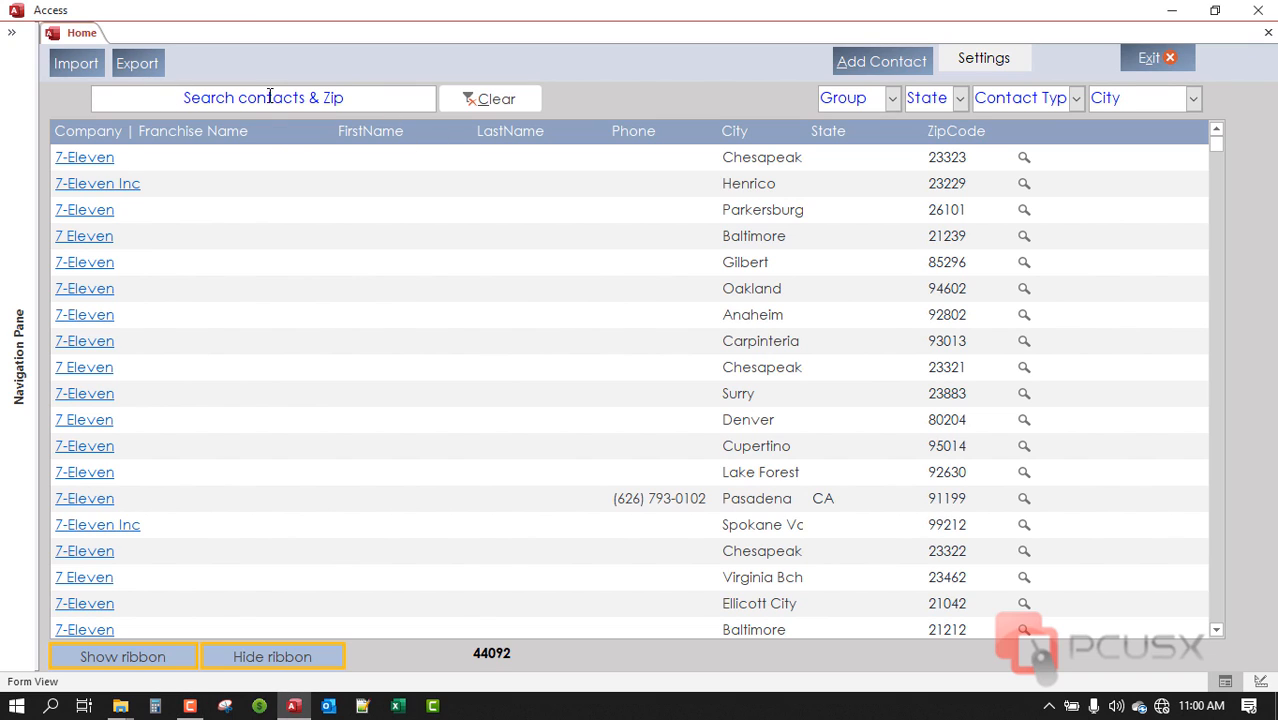
- Try the Home form's search box in Form View to check its placeholder text
{"action": "left_click", "coordinate": [370, 156]}
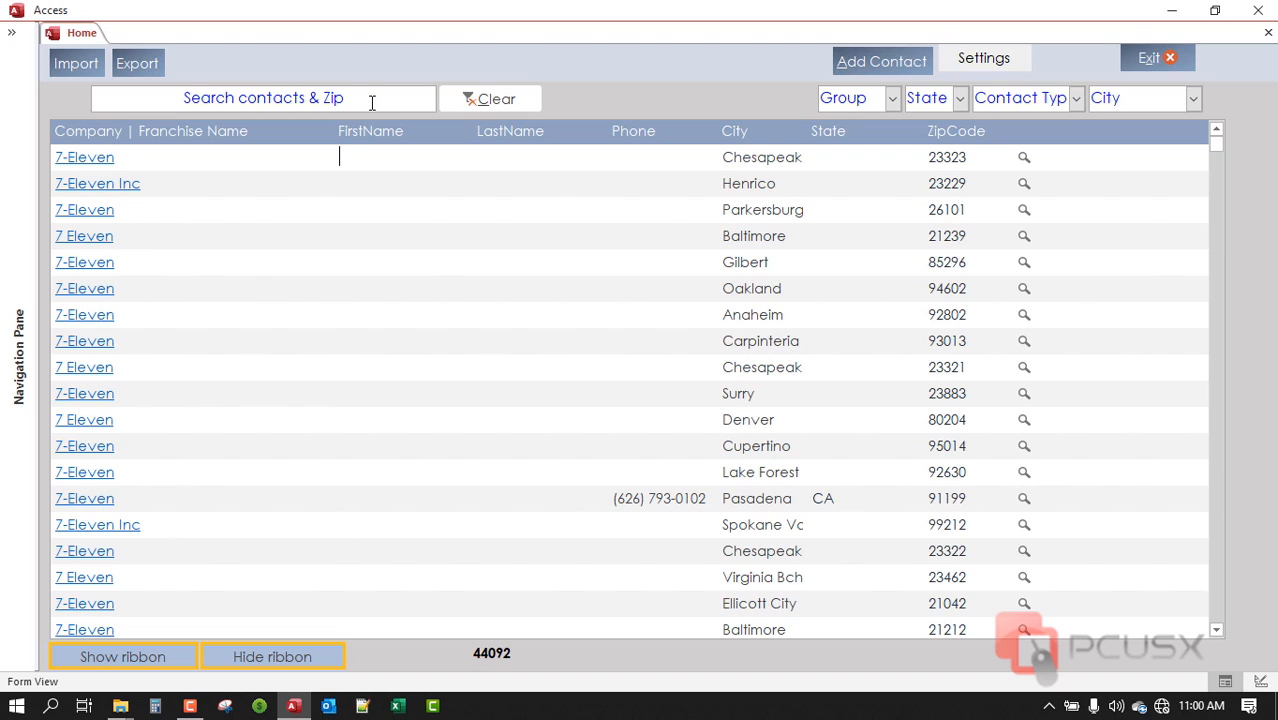
{"action": "mouse_move", "coordinate": [856, 98]}
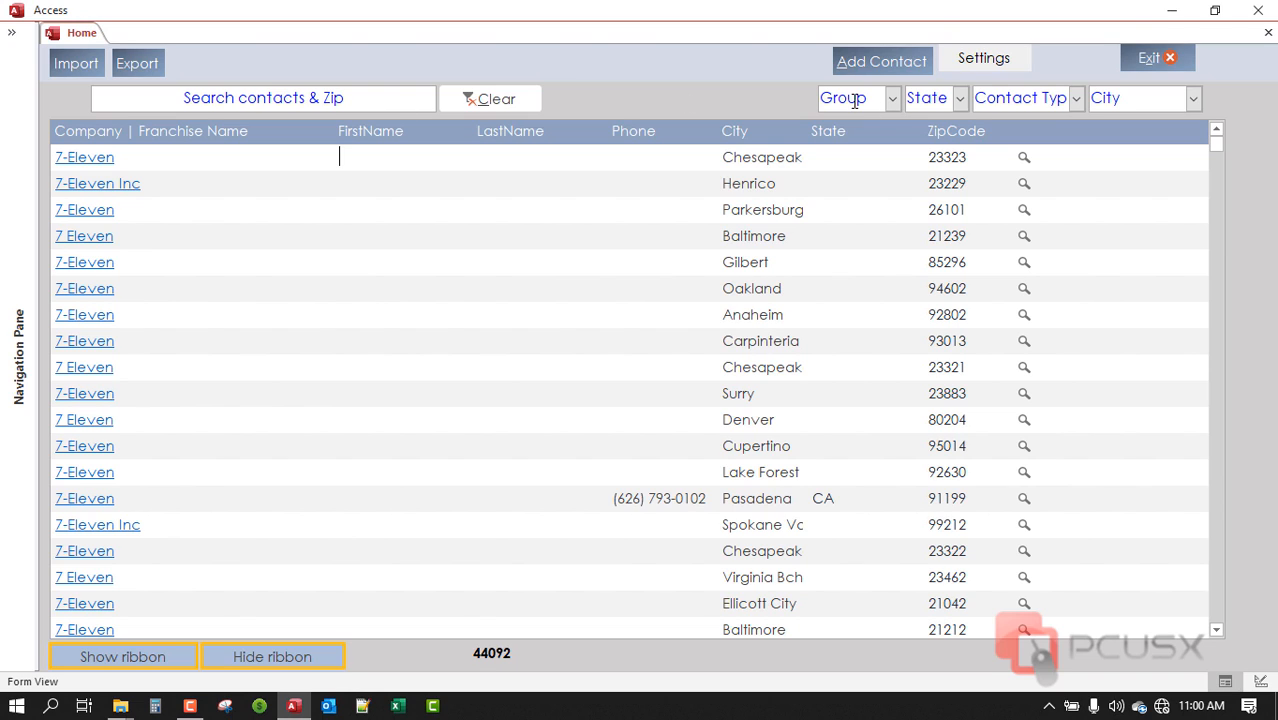
{"action": "mouse_move", "coordinate": [924, 98]}
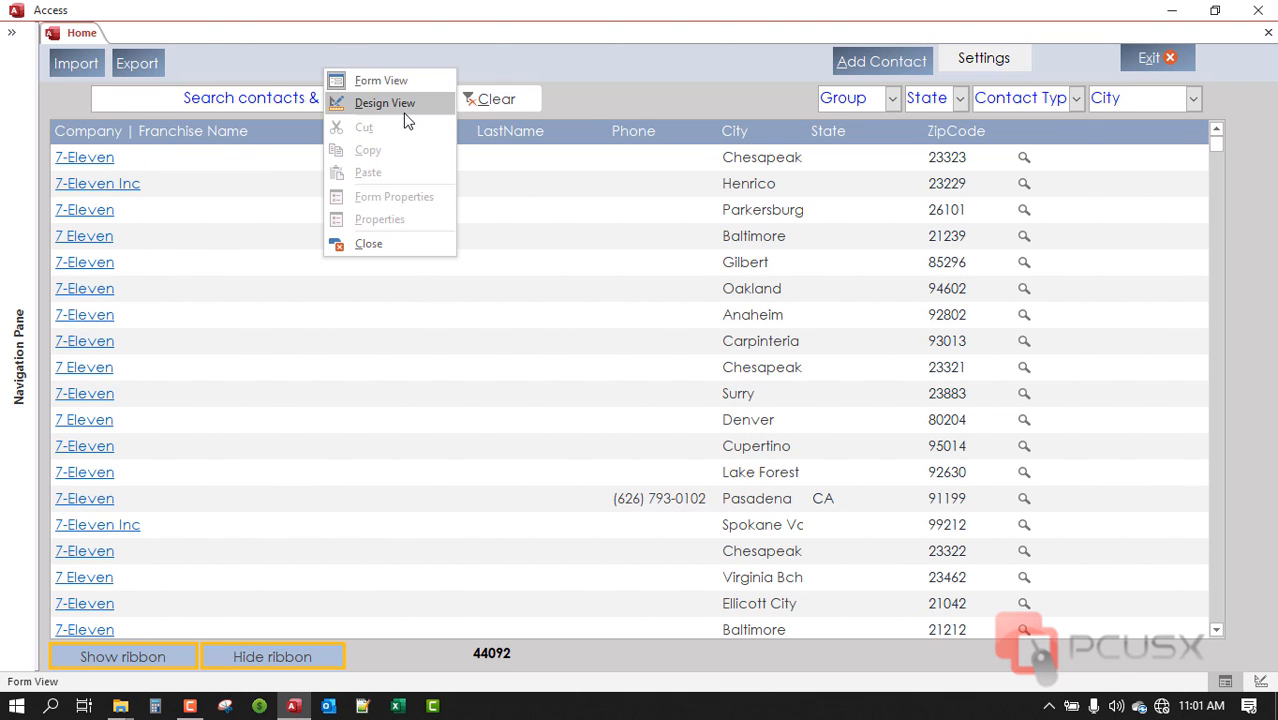
- Switch Home to Design View and show the txtSearch text box's Format properties
{"action": "left_click", "coordinate": [384, 102]}
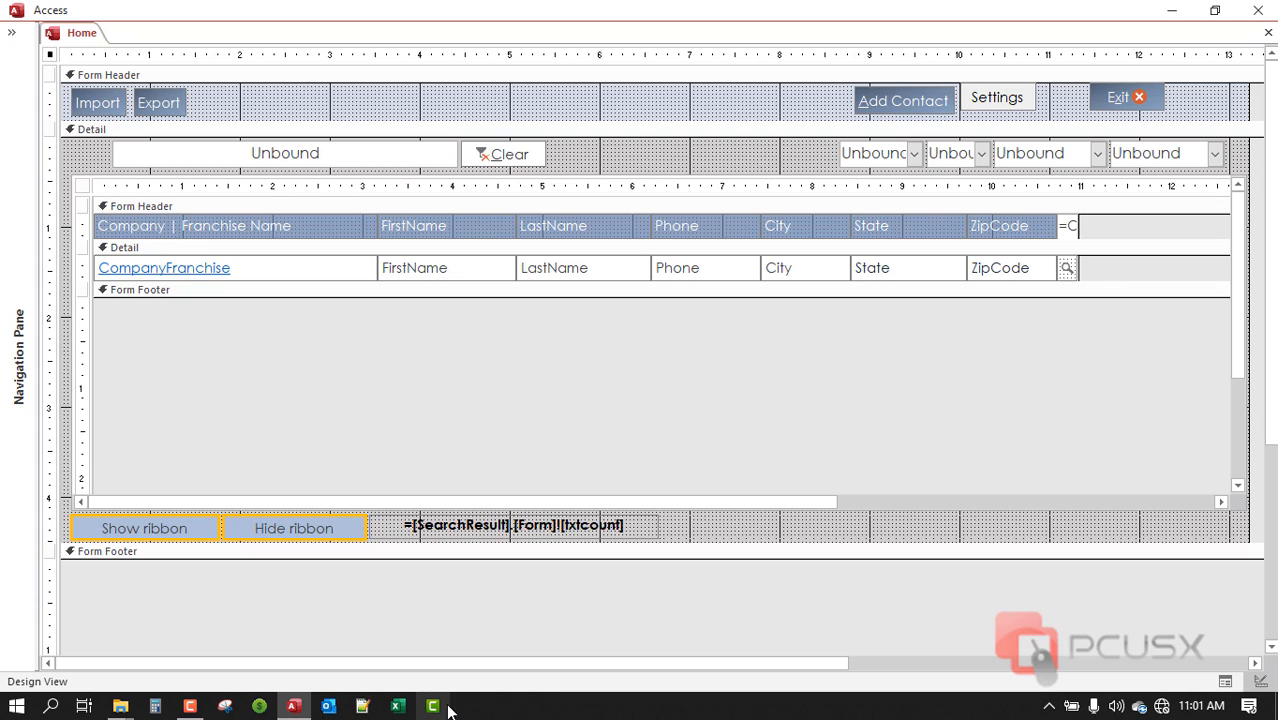
{"action": "left_click", "coordinate": [284, 152]}
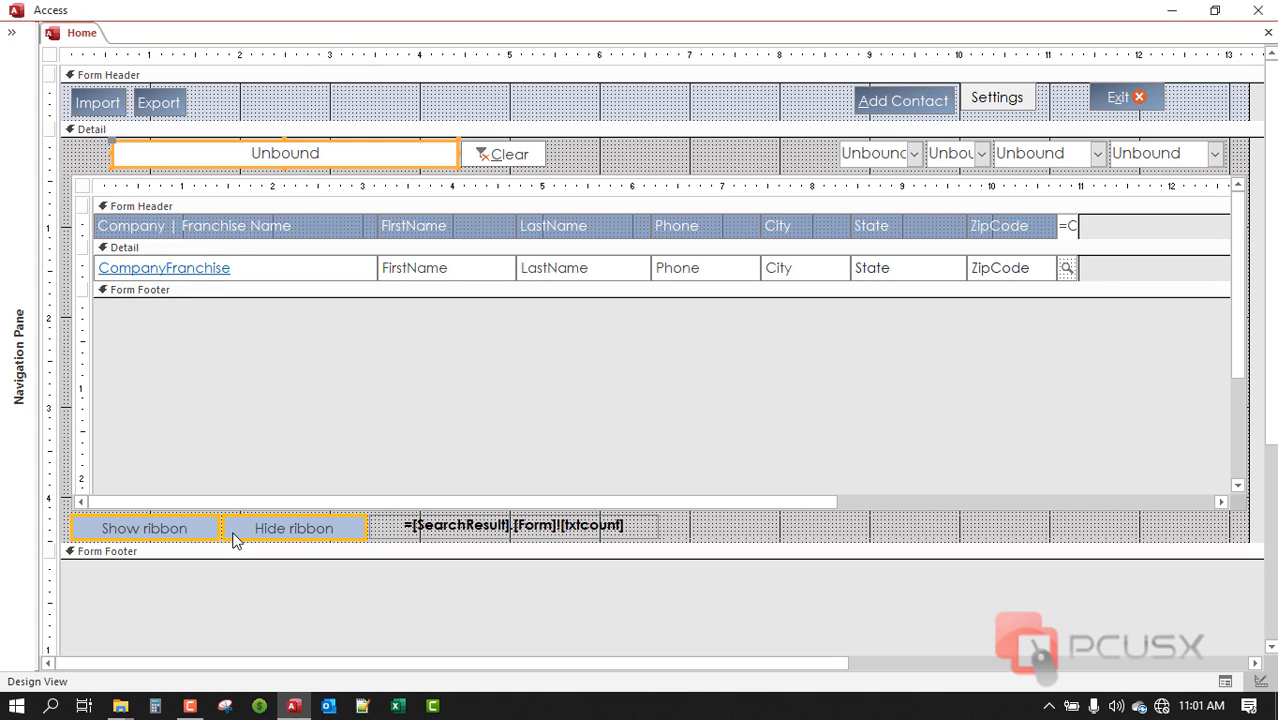
{"action": "left_click", "coordinate": [284, 152]}
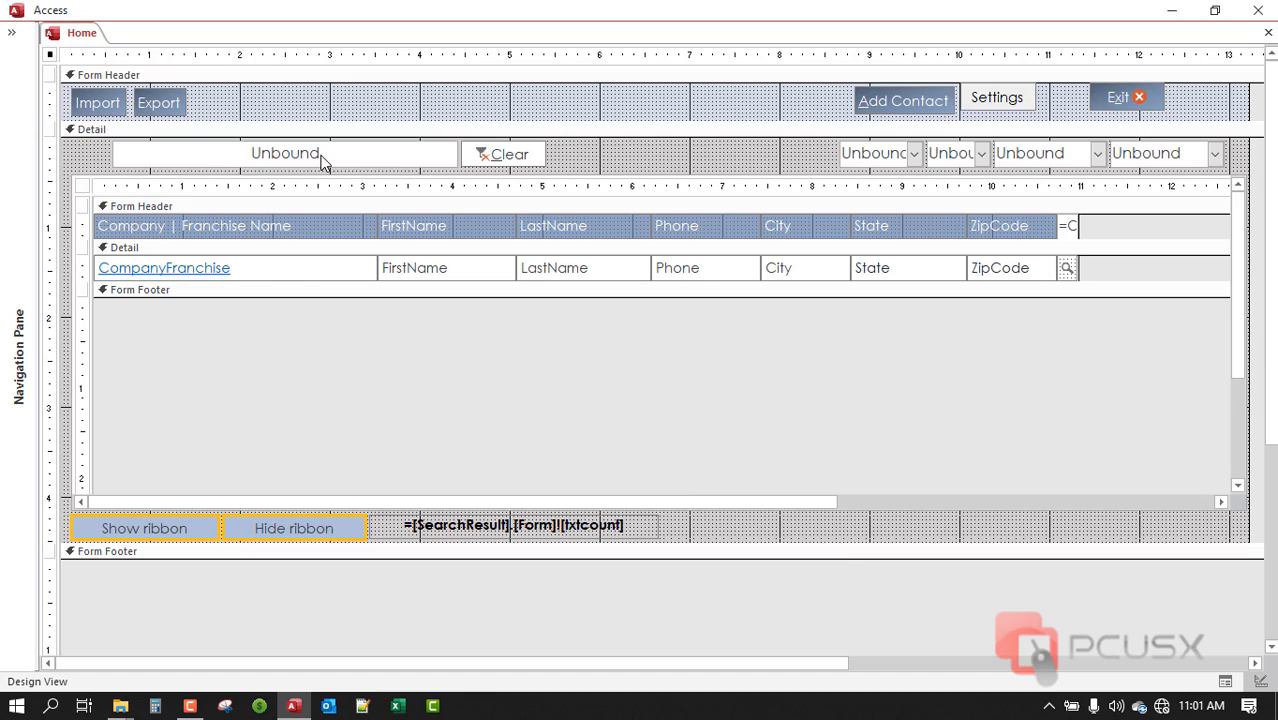
{"action": "left_click", "coordinate": [284, 152]}
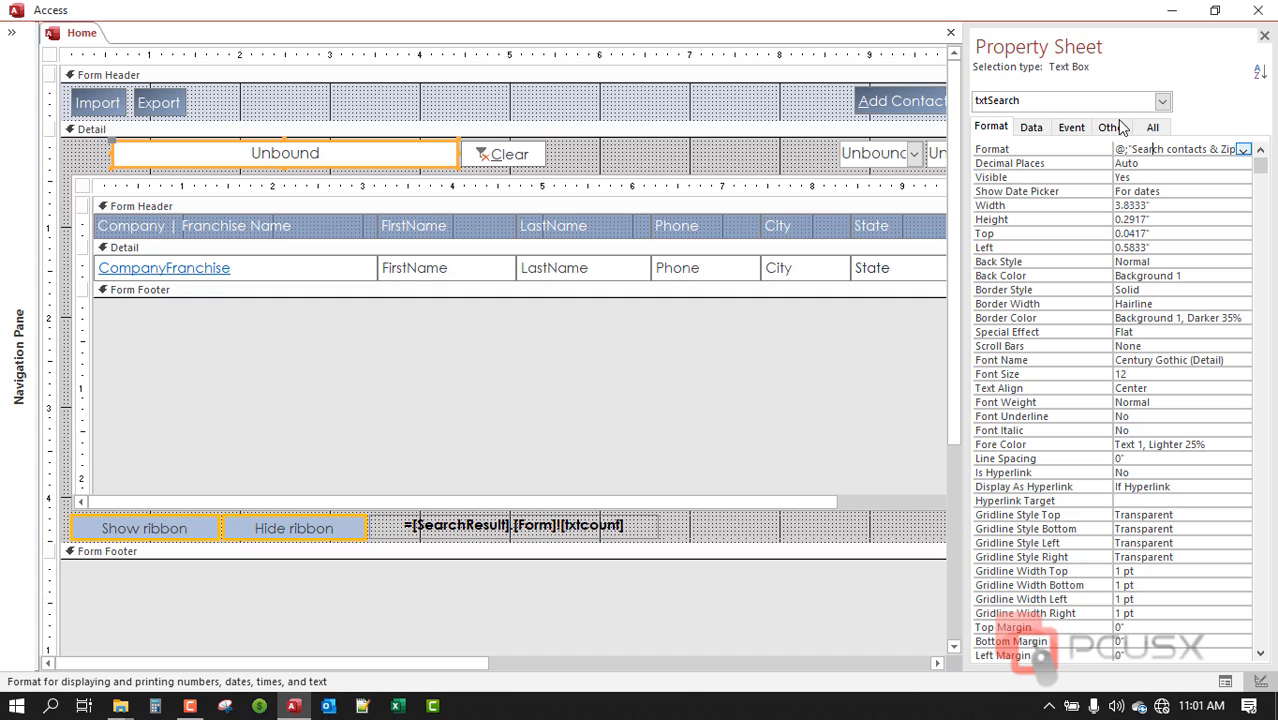
{"action": "right_click", "coordinate": [1180, 148]}
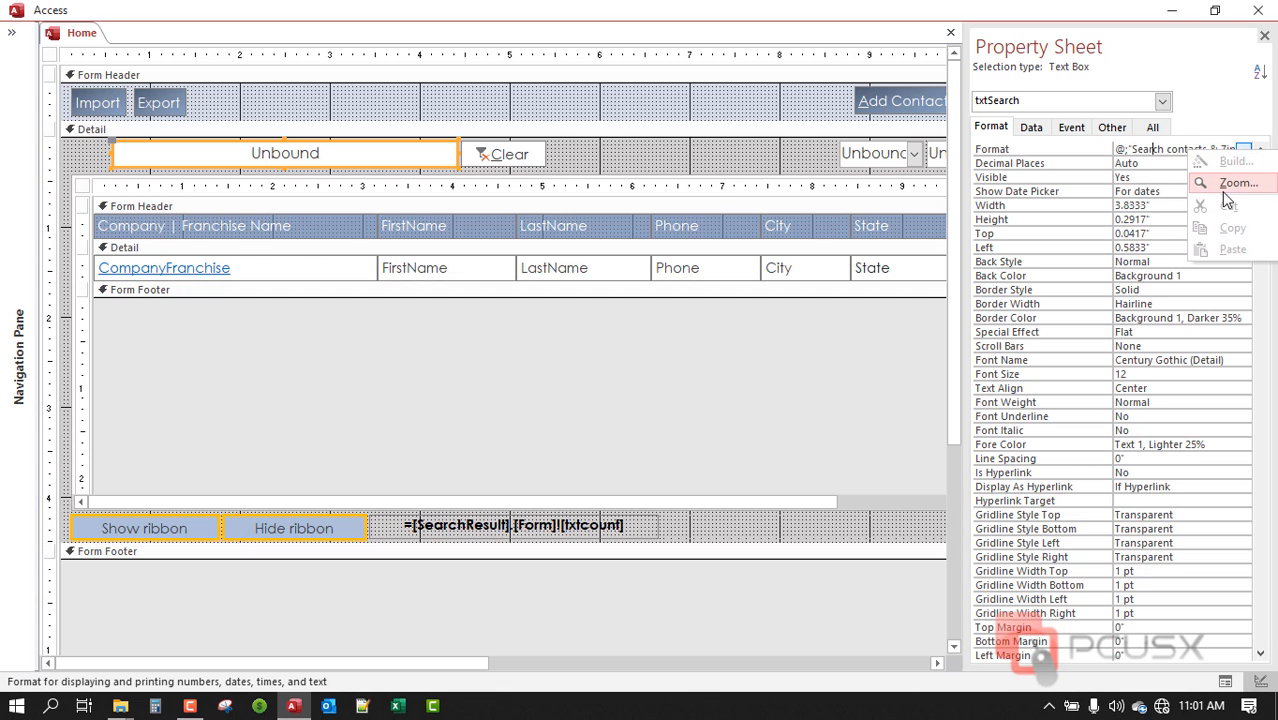
{"action": "left_click", "coordinate": [1240, 182]}
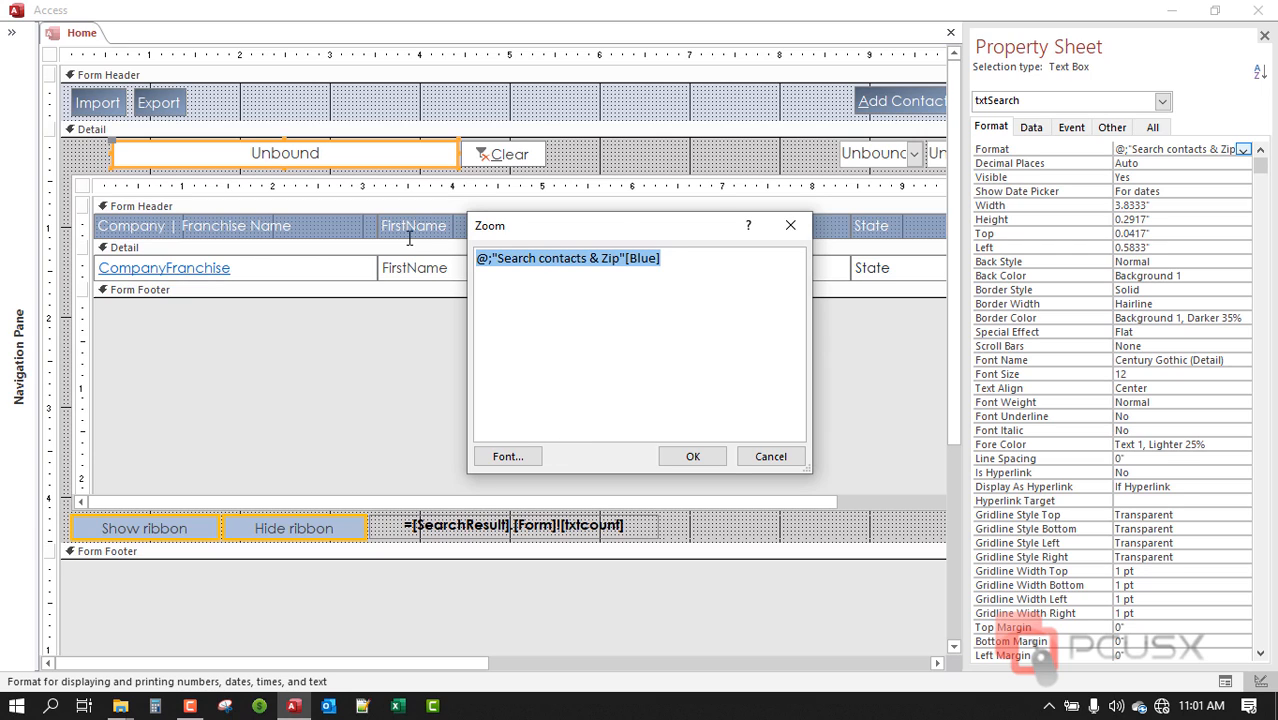
{"action": "mouse_move", "coordinate": [802, 364]}
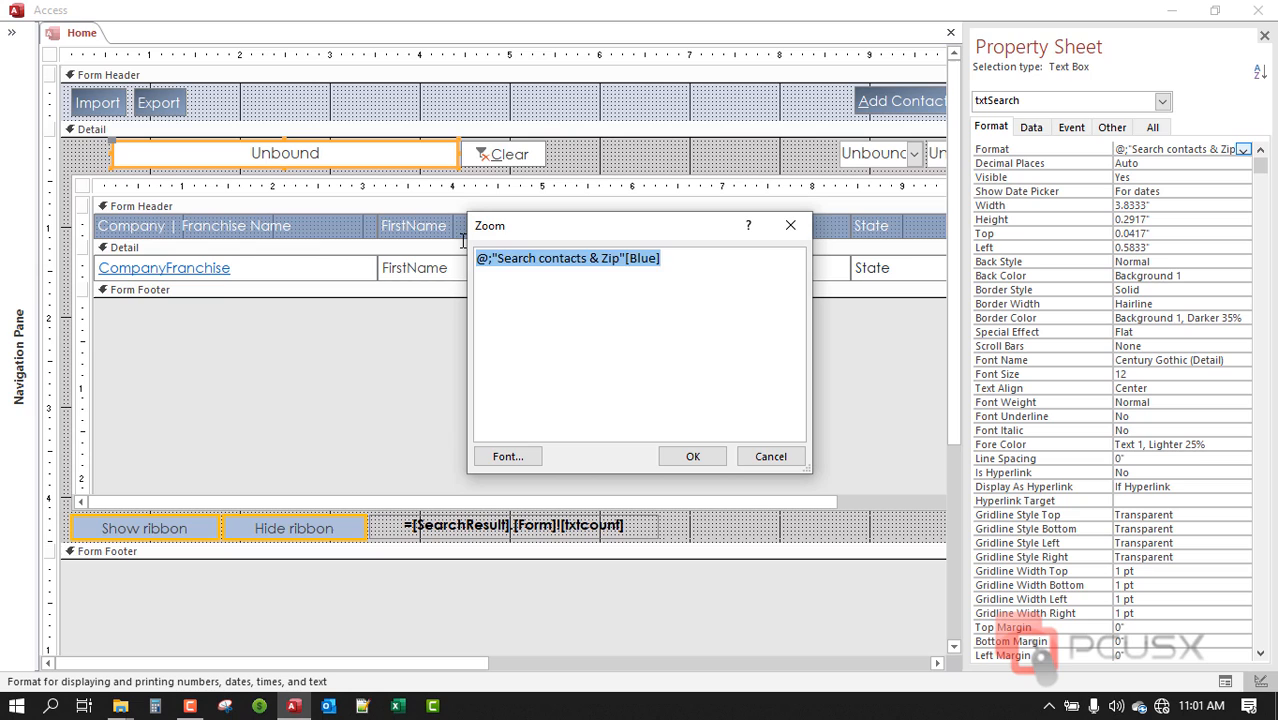
{"action": "left_click", "coordinate": [770, 456]}
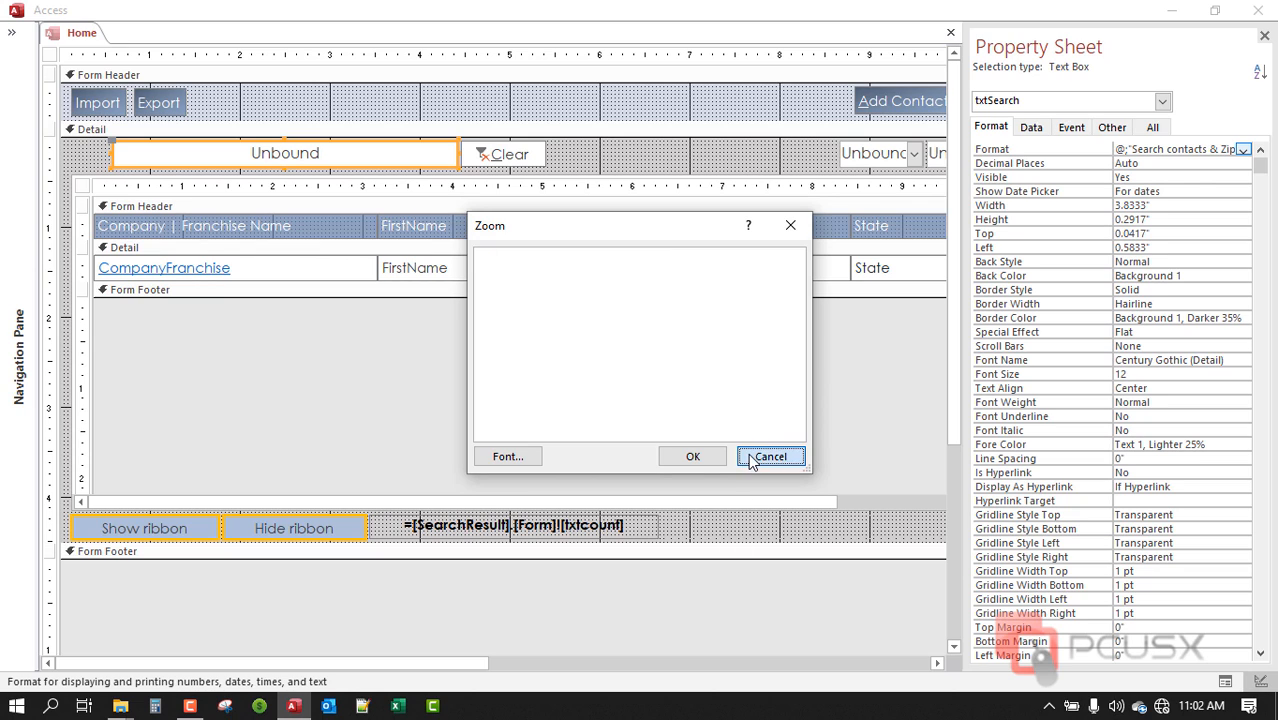
{"action": "left_click", "coordinate": [770, 456]}
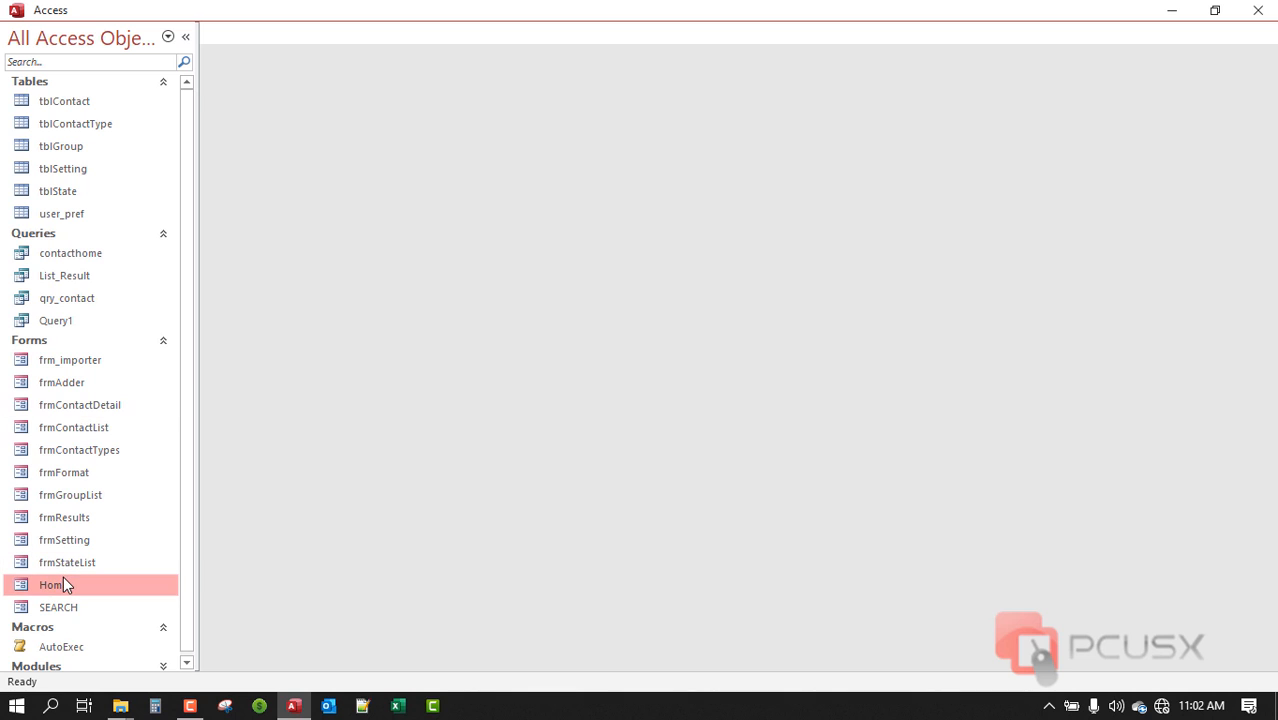
- Close and reopen the Home form so it sits in Design View with the property sheet
{"action": "double_click", "coordinate": [52, 584]}
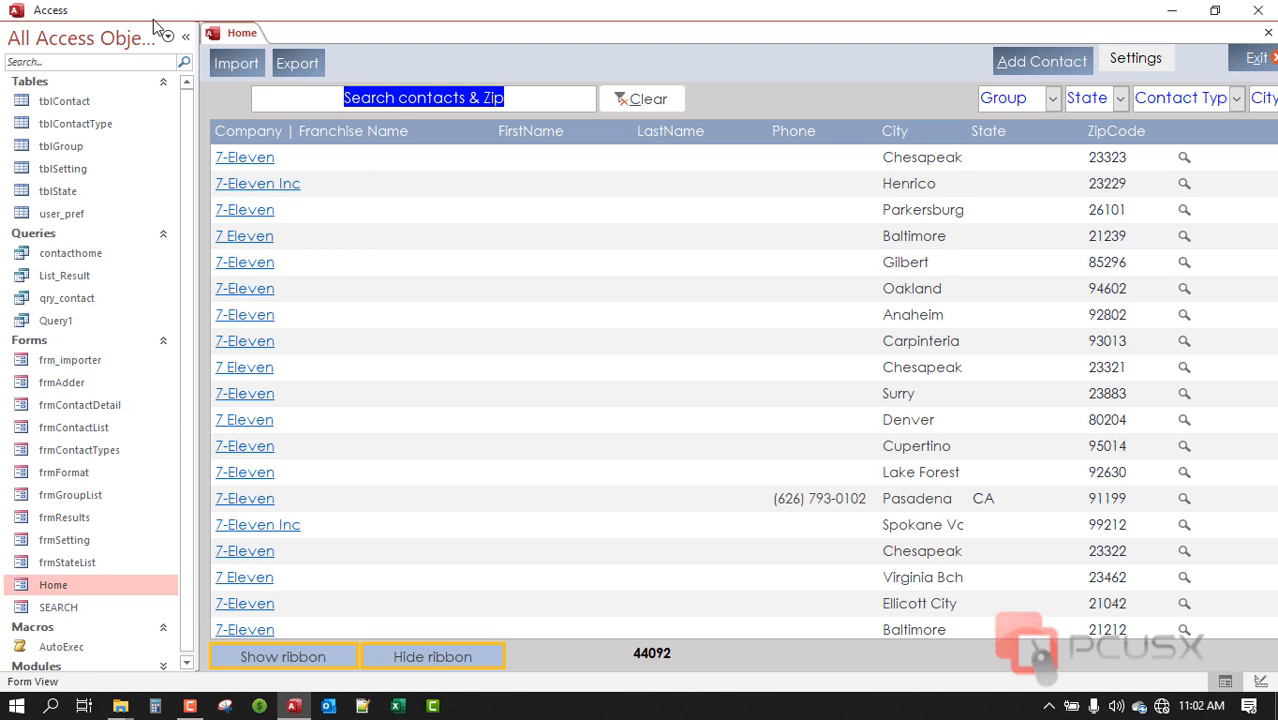
{"action": "left_click", "coordinate": [184, 36]}
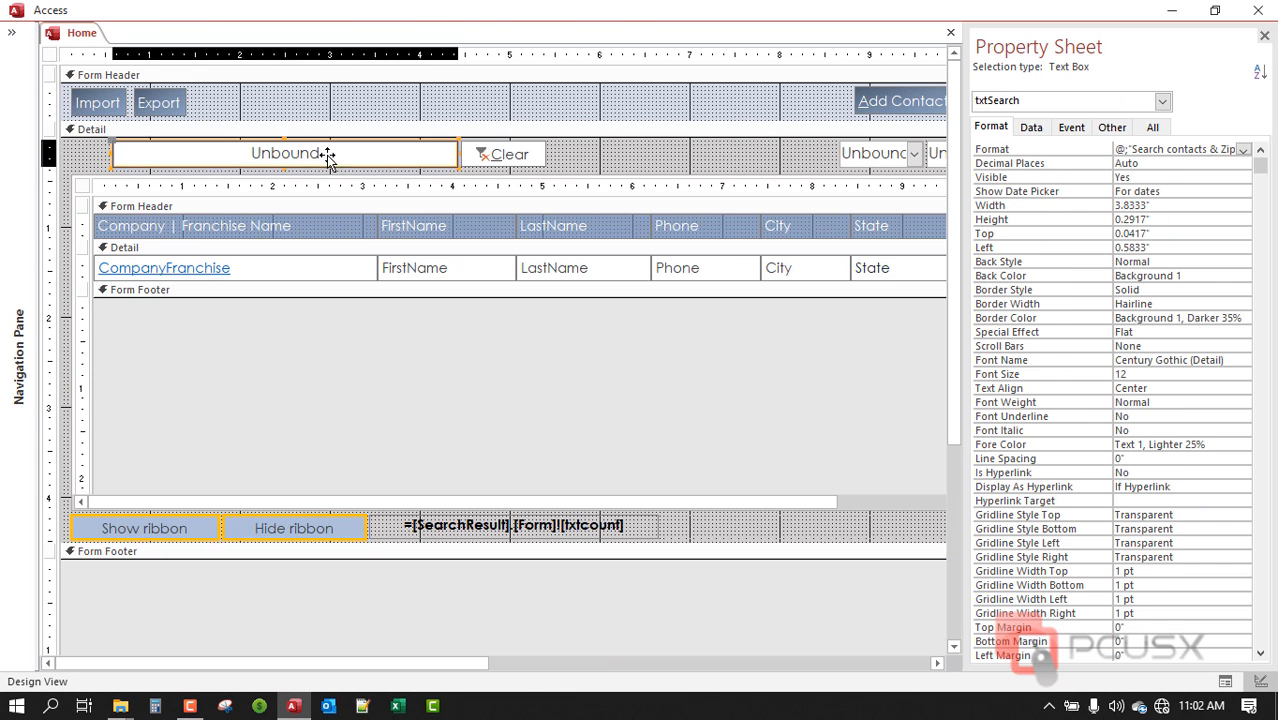
{"action": "left_click", "coordinate": [1178, 164]}
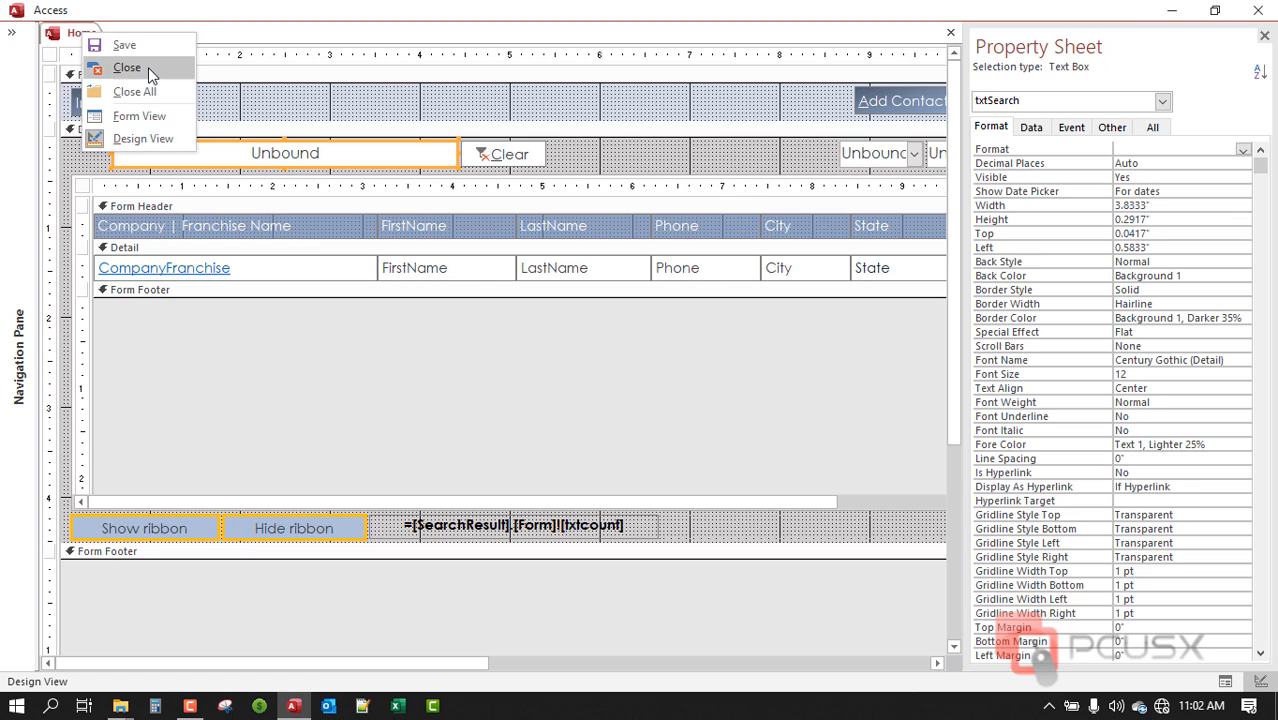
{"action": "left_click", "coordinate": [128, 68]}
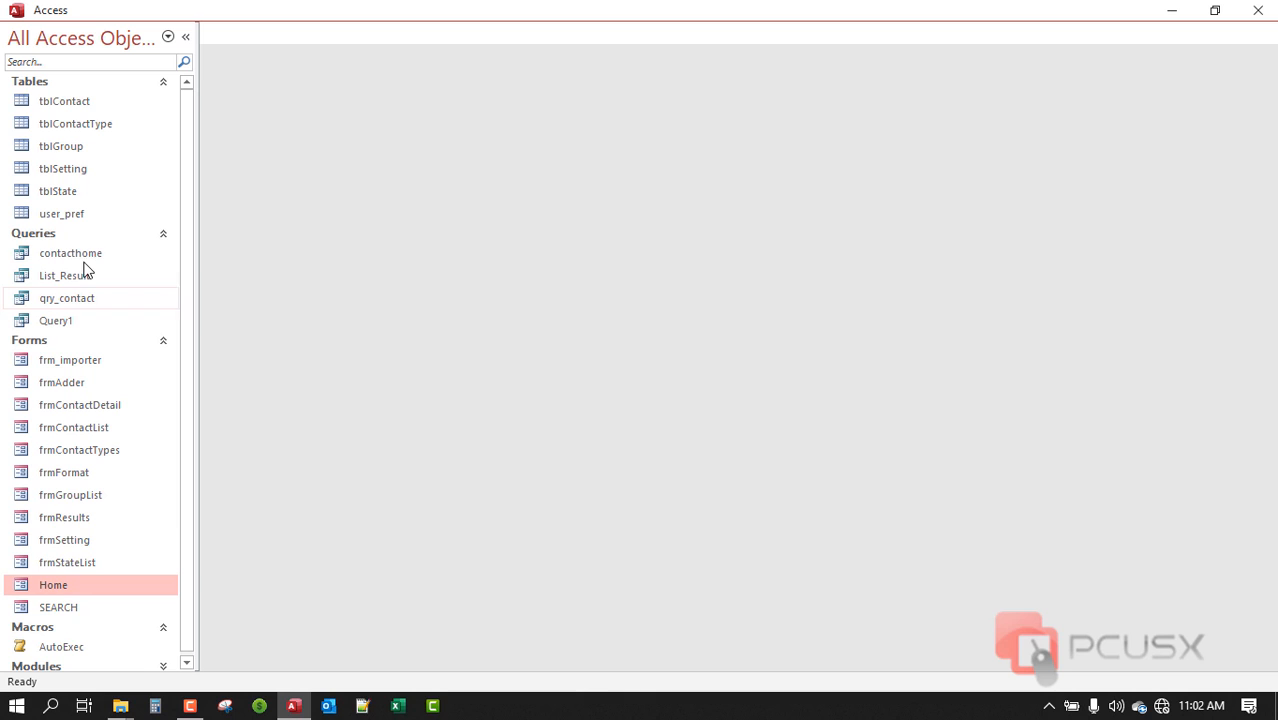
{"action": "double_click", "coordinate": [52, 584]}
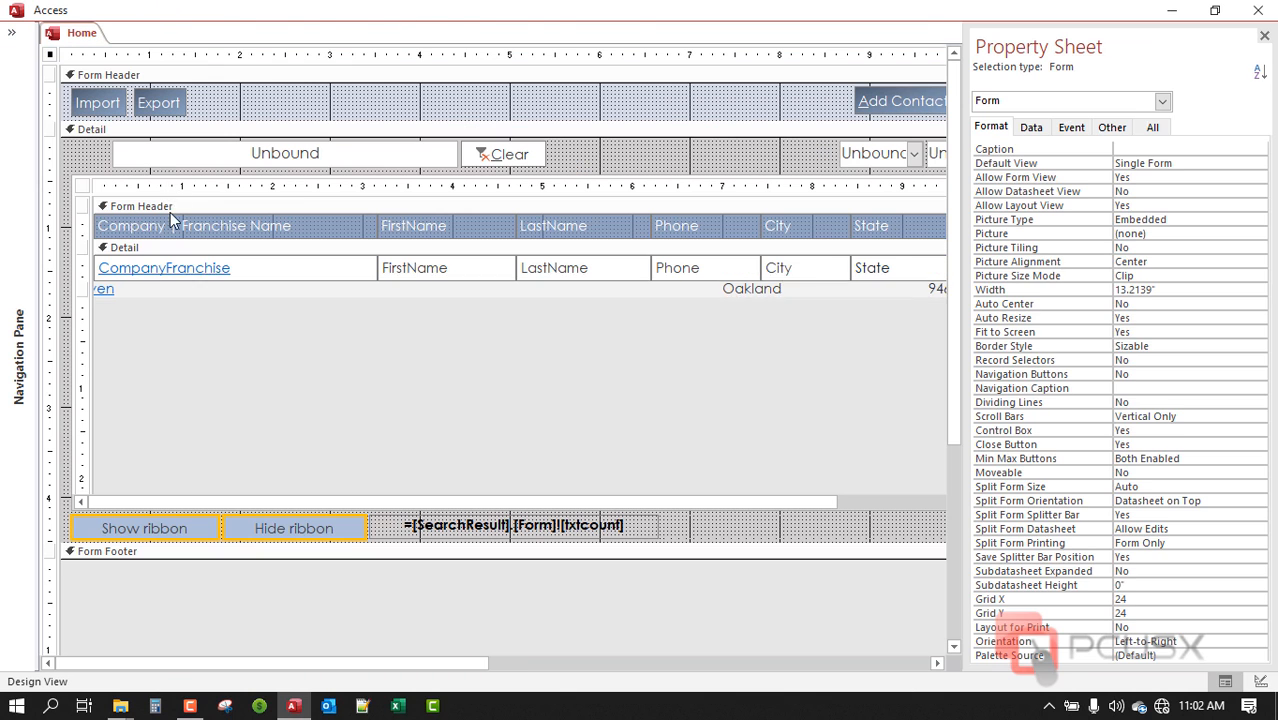
- Select txtSearch and bring up the shortcut menu on its Format property
{"action": "left_click", "coordinate": [284, 152]}
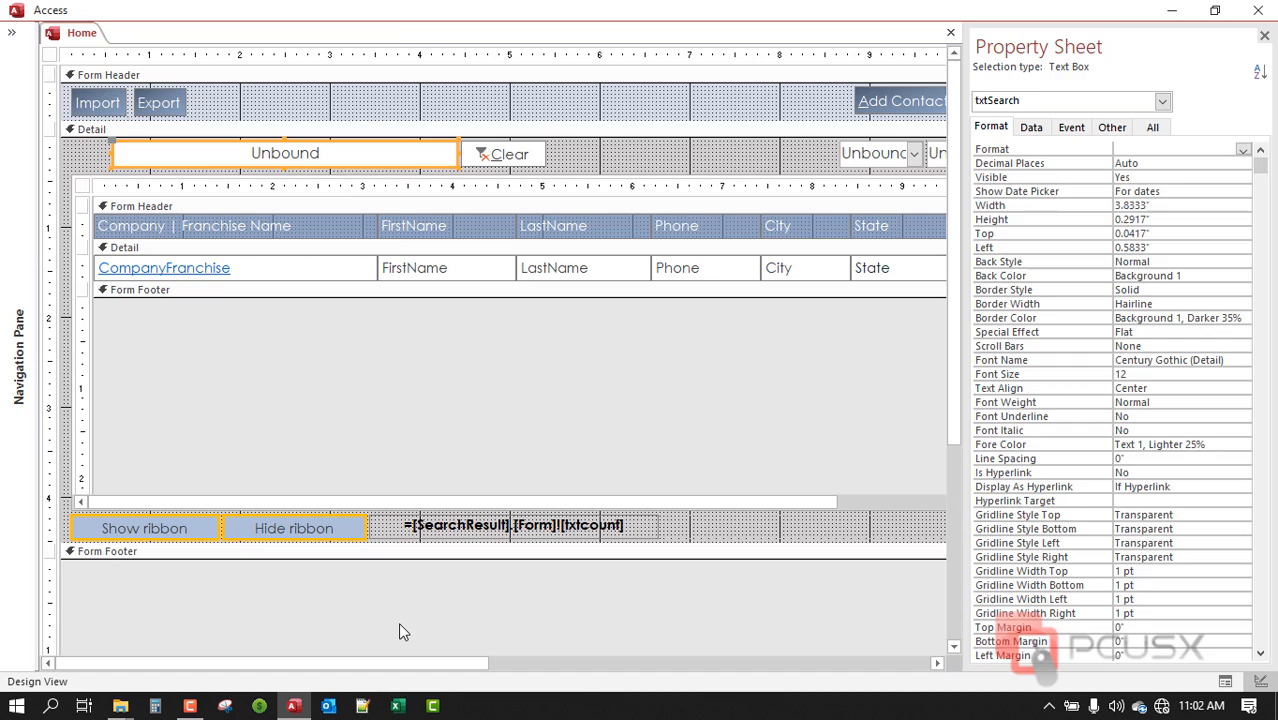
{"action": "left_click", "coordinate": [284, 152]}
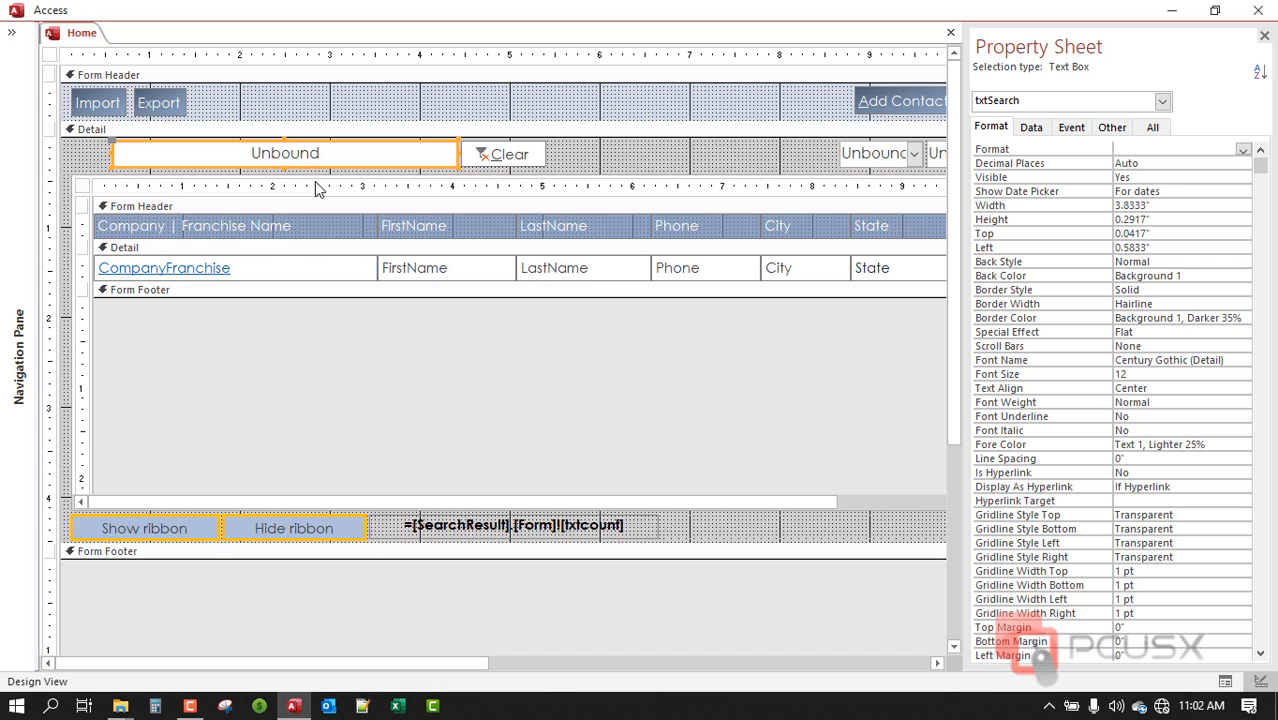
{"action": "mouse_move", "coordinate": [1062, 28]}
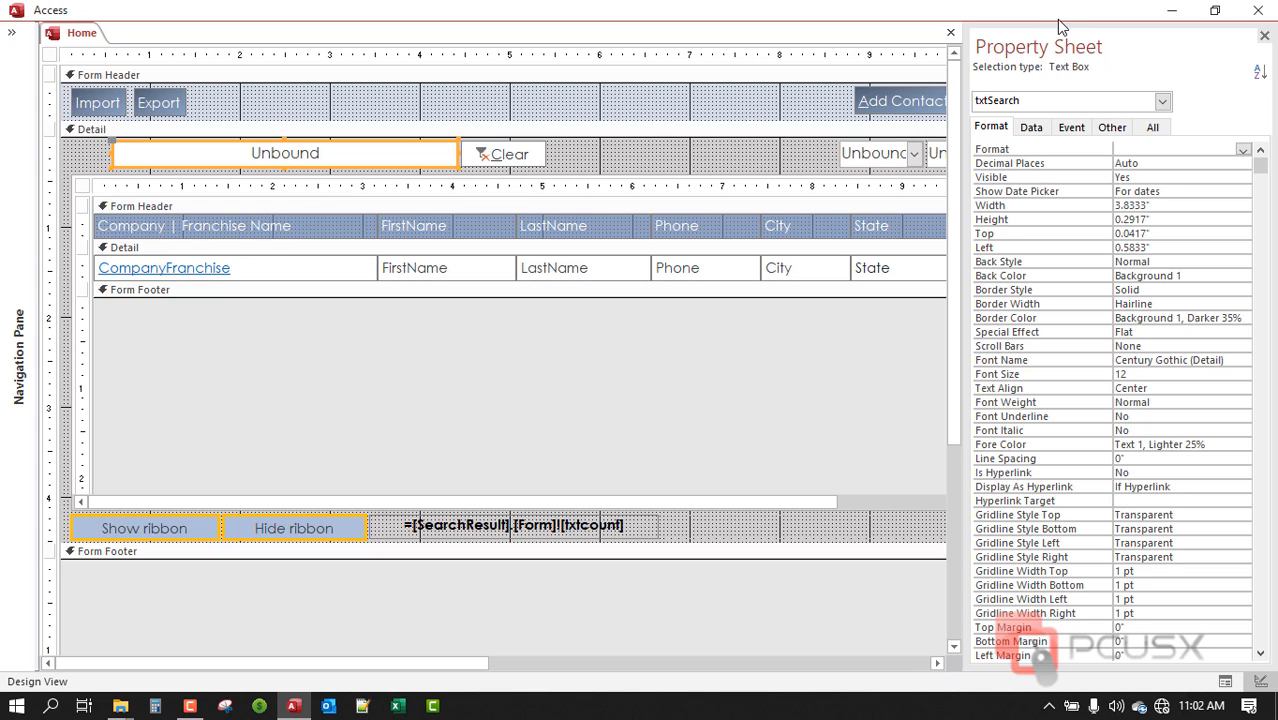
{"action": "mouse_move", "coordinate": [1044, 52]}
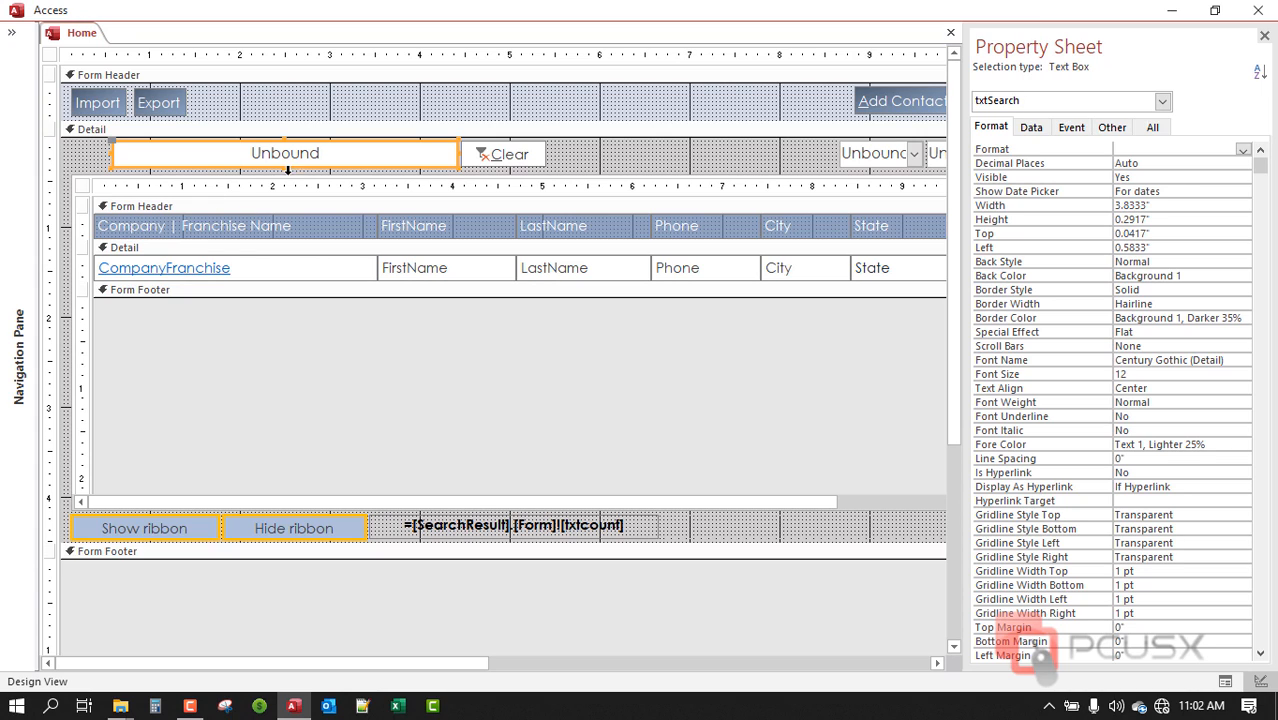
{"action": "mouse_move", "coordinate": [1060, 198]}
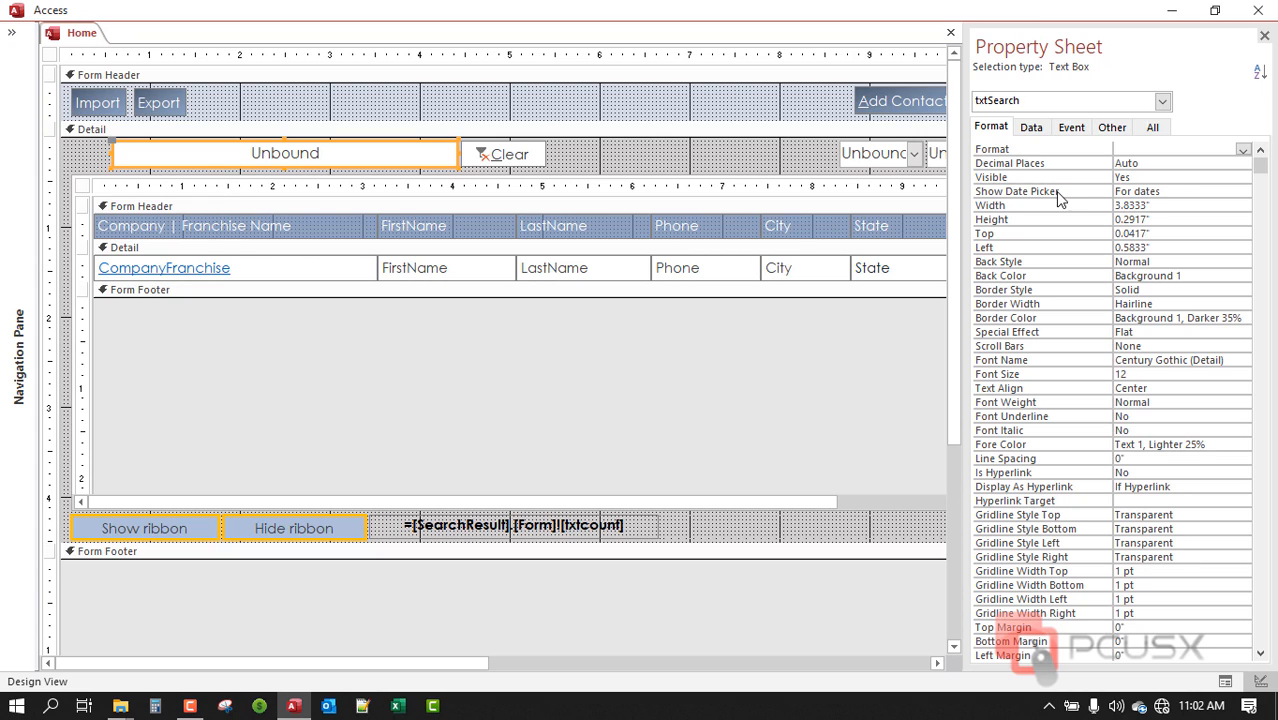
{"action": "mouse_move", "coordinate": [1080, 156]}
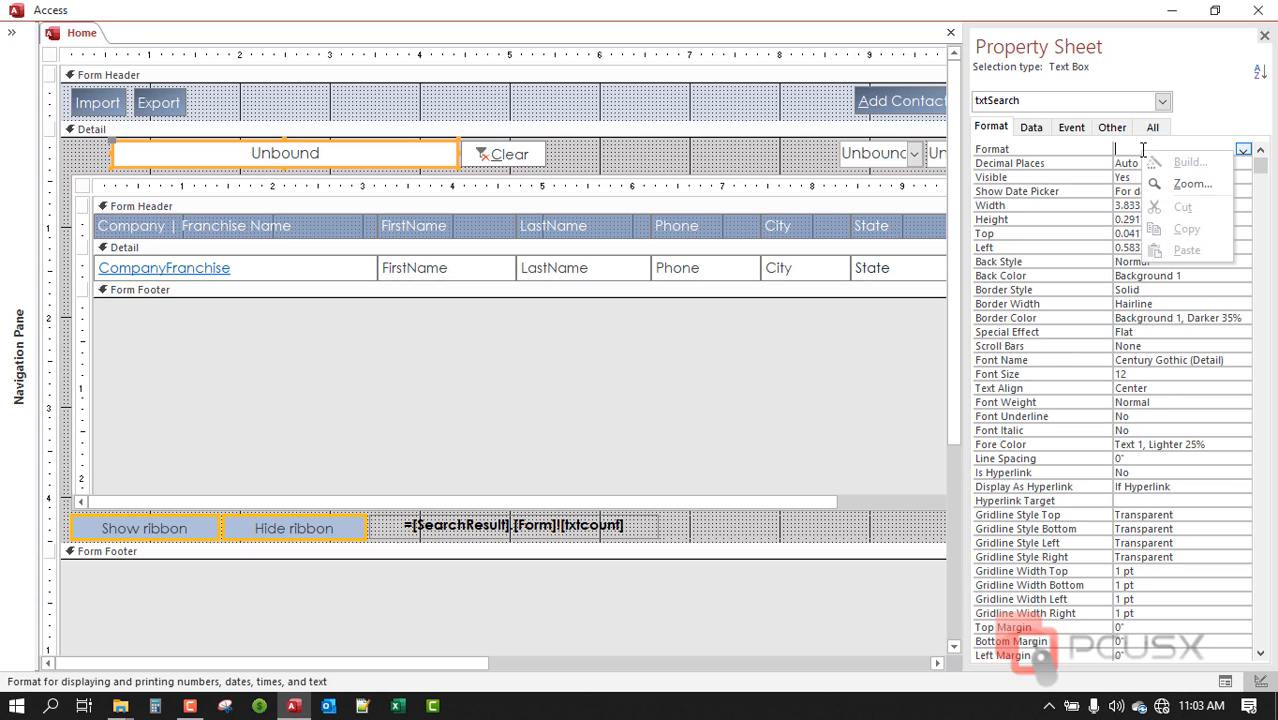
- Zoom the Format property into a larger edit box, checking the Font dialog without changes
{"action": "left_click", "coordinate": [1192, 184]}
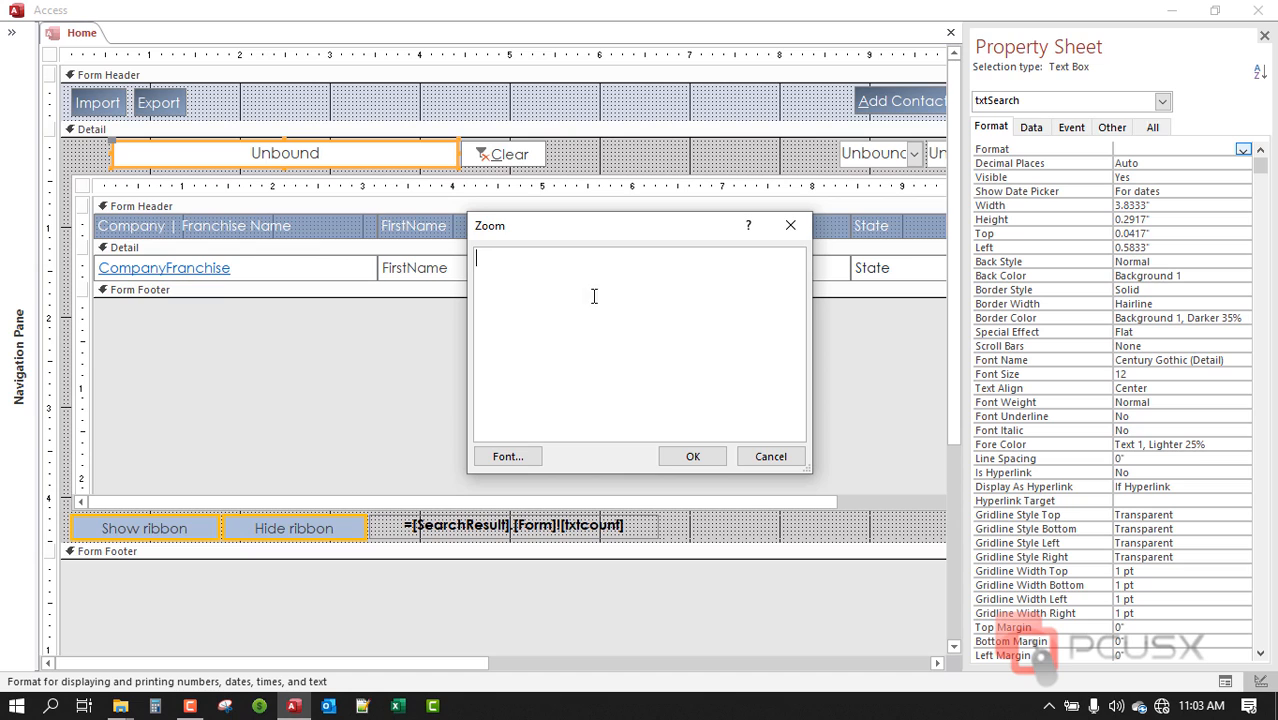
{"action": "left_click", "coordinate": [508, 456]}
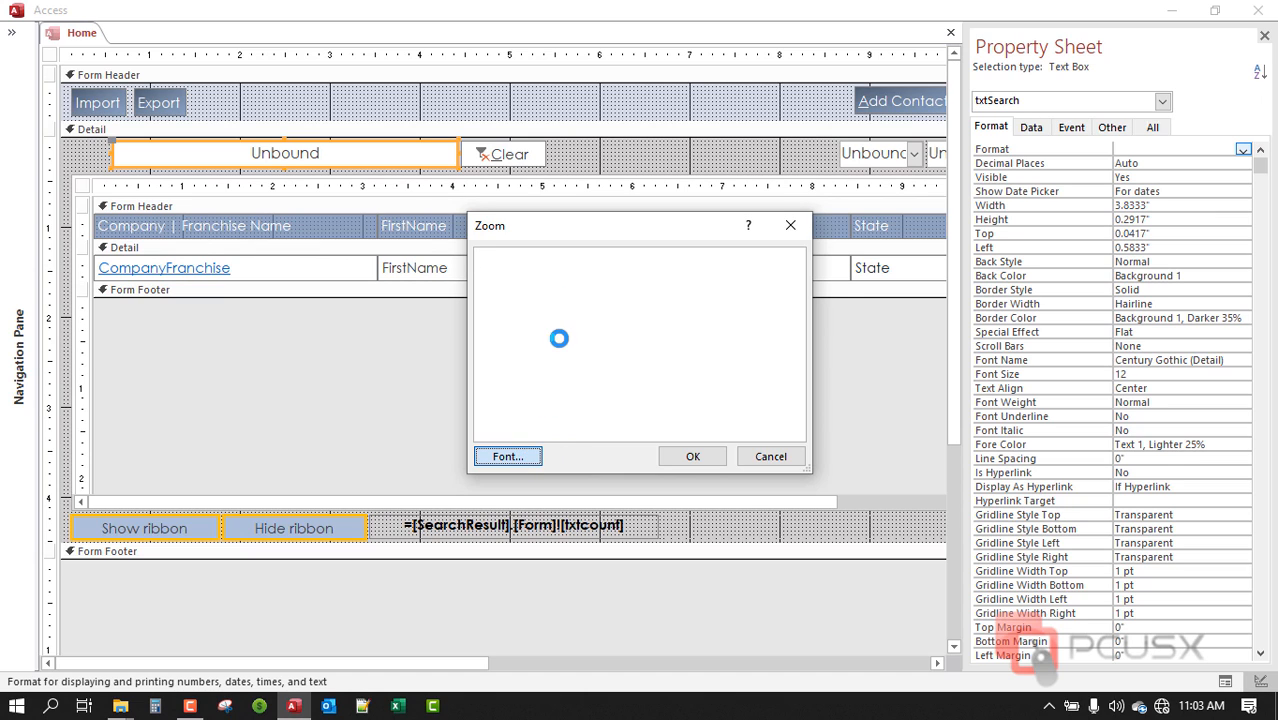
{"action": "left_click", "coordinate": [508, 456]}
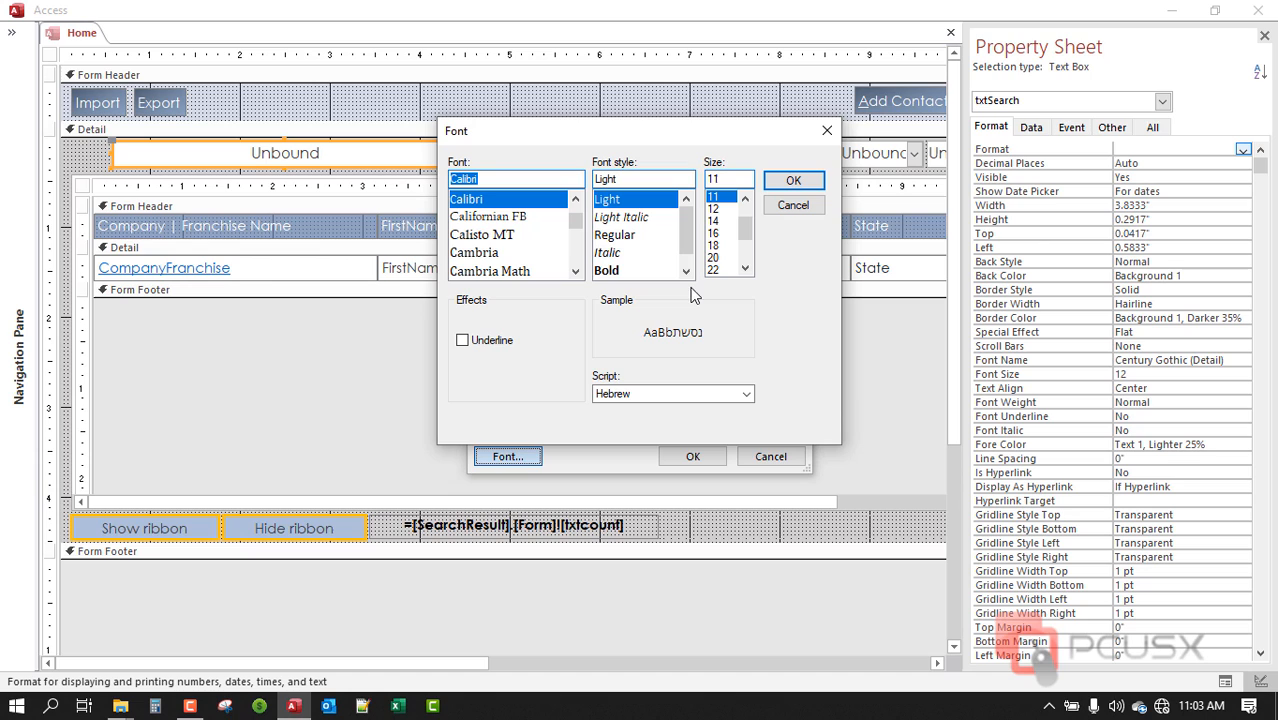
{"action": "left_click", "coordinate": [792, 204]}
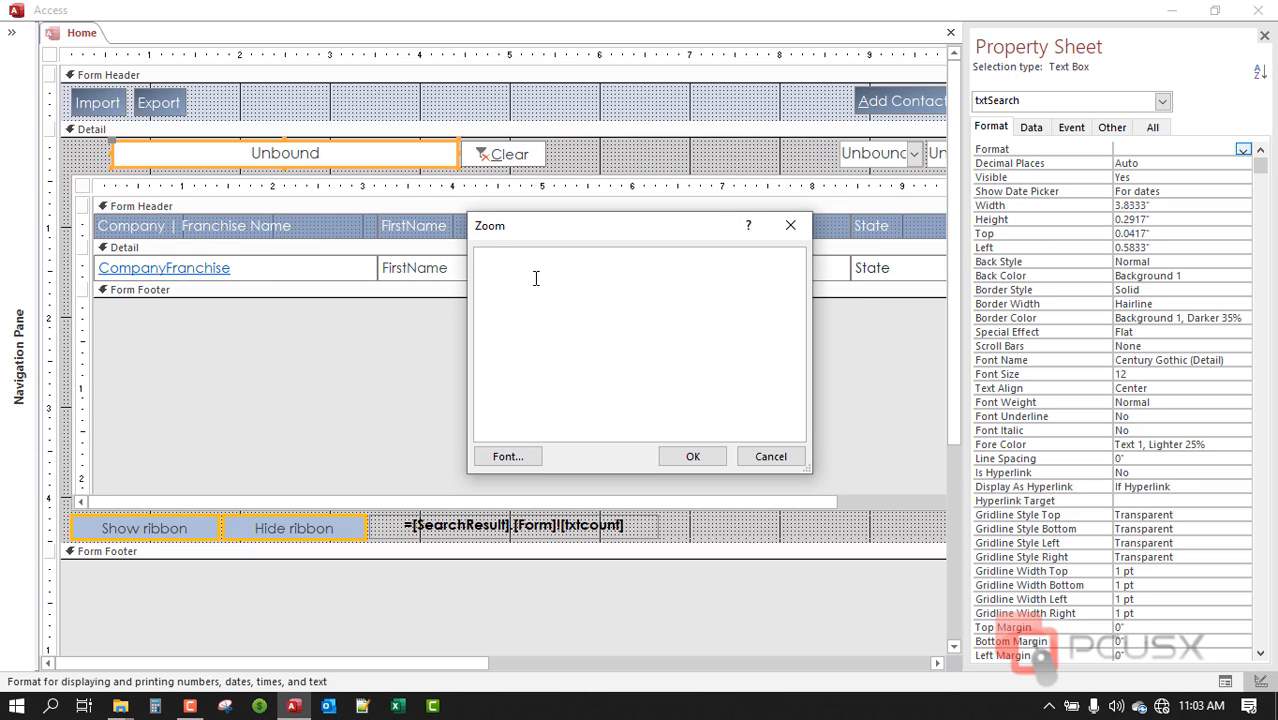
- Set the txtSearch Format property to @;"Search . . ." and confirm it
{"action": "type", "text": "@"}
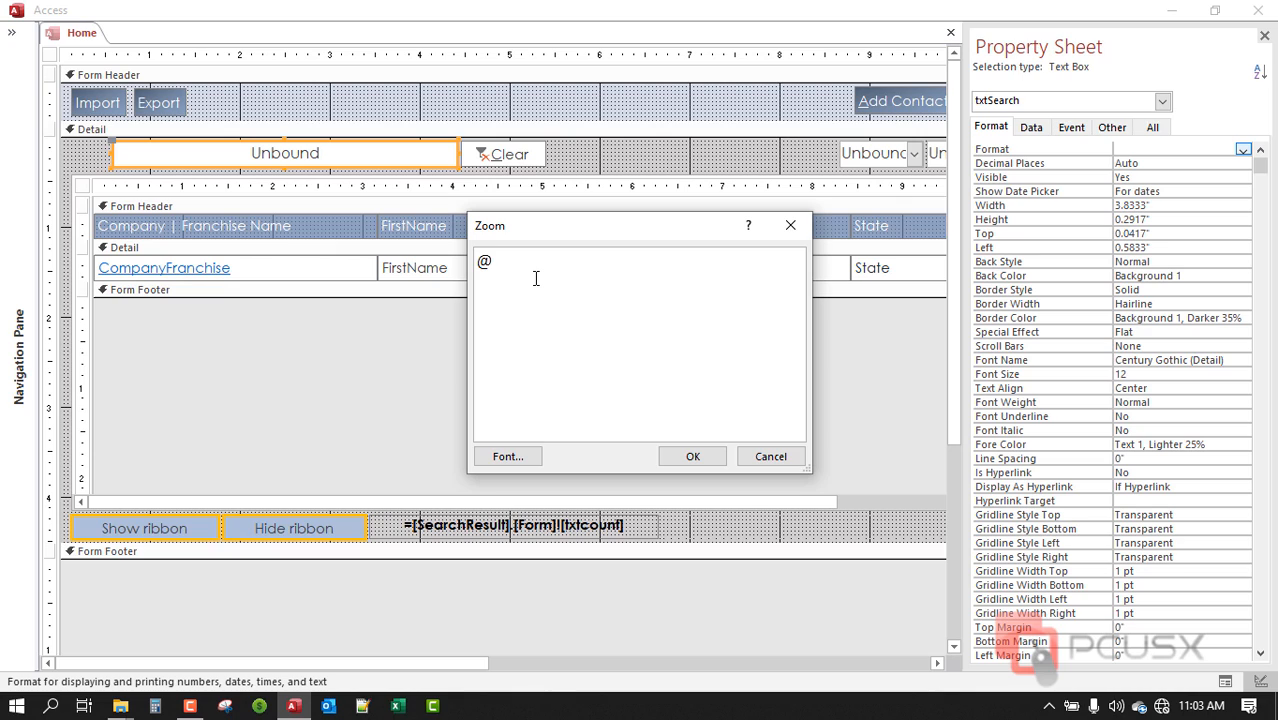
{"action": "type", "text": ";"}
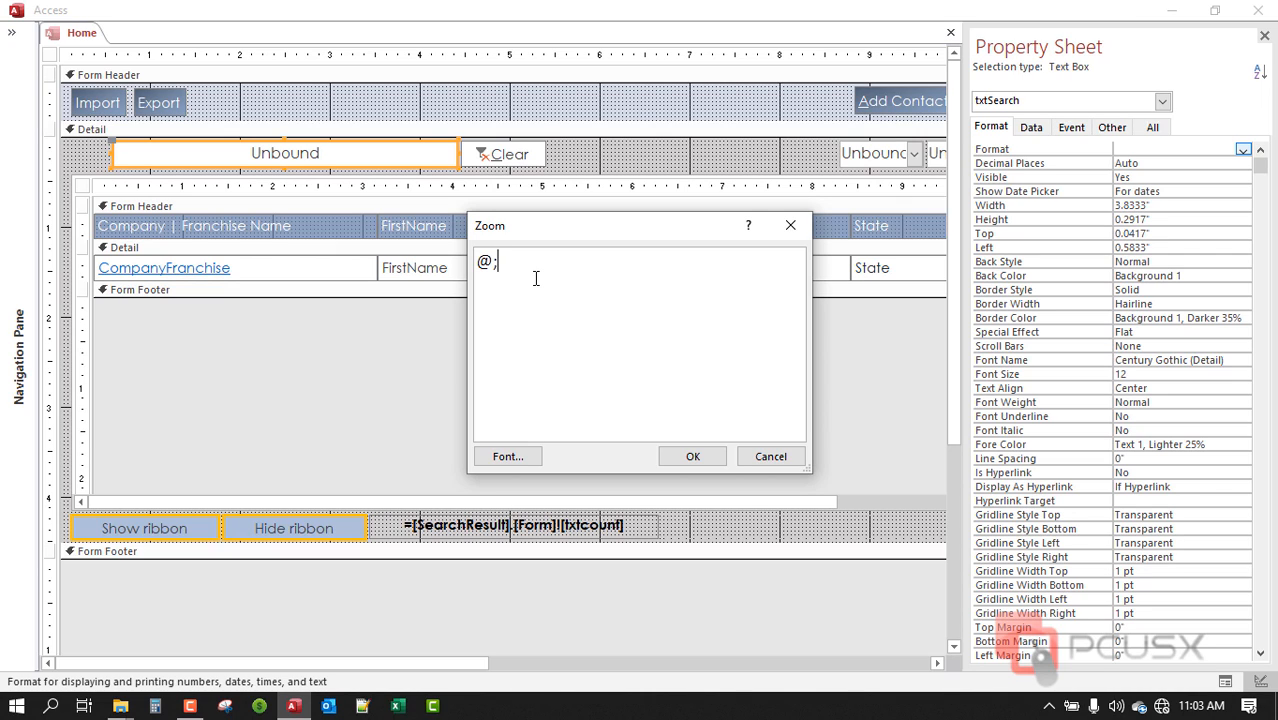
{"action": "type", "text": "\"\""}
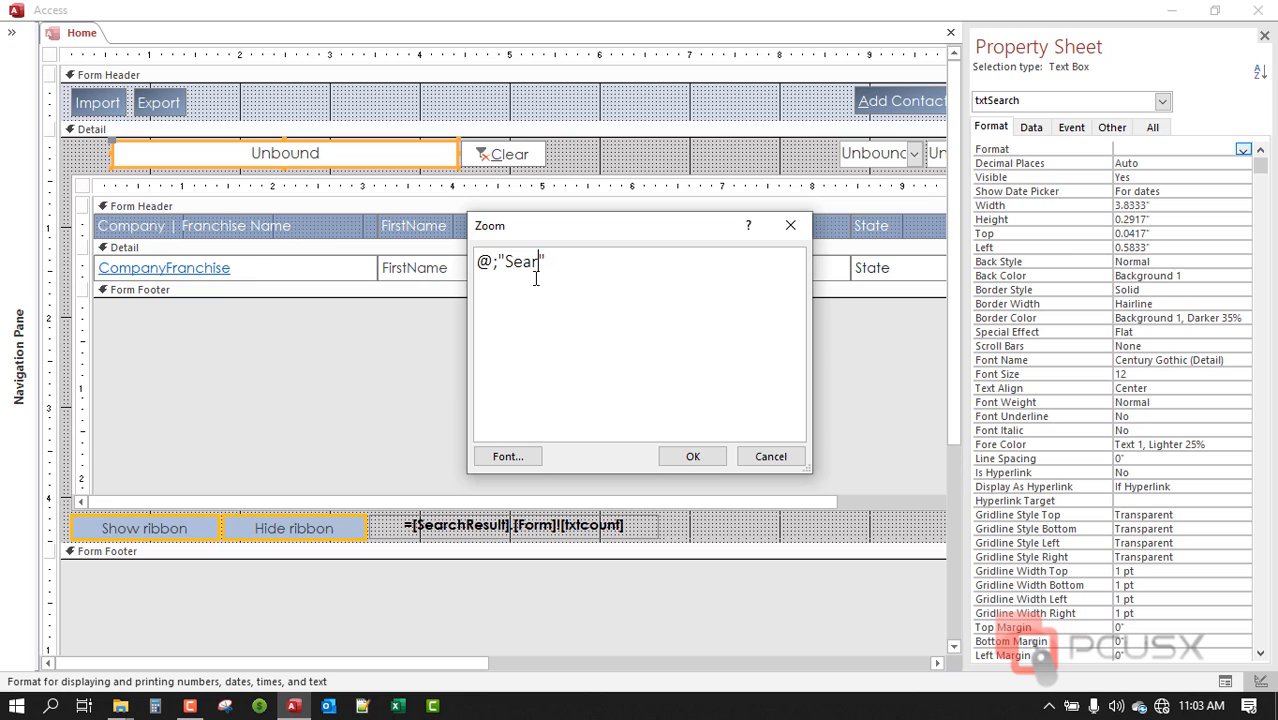
{"action": "type", "text": "ch"}
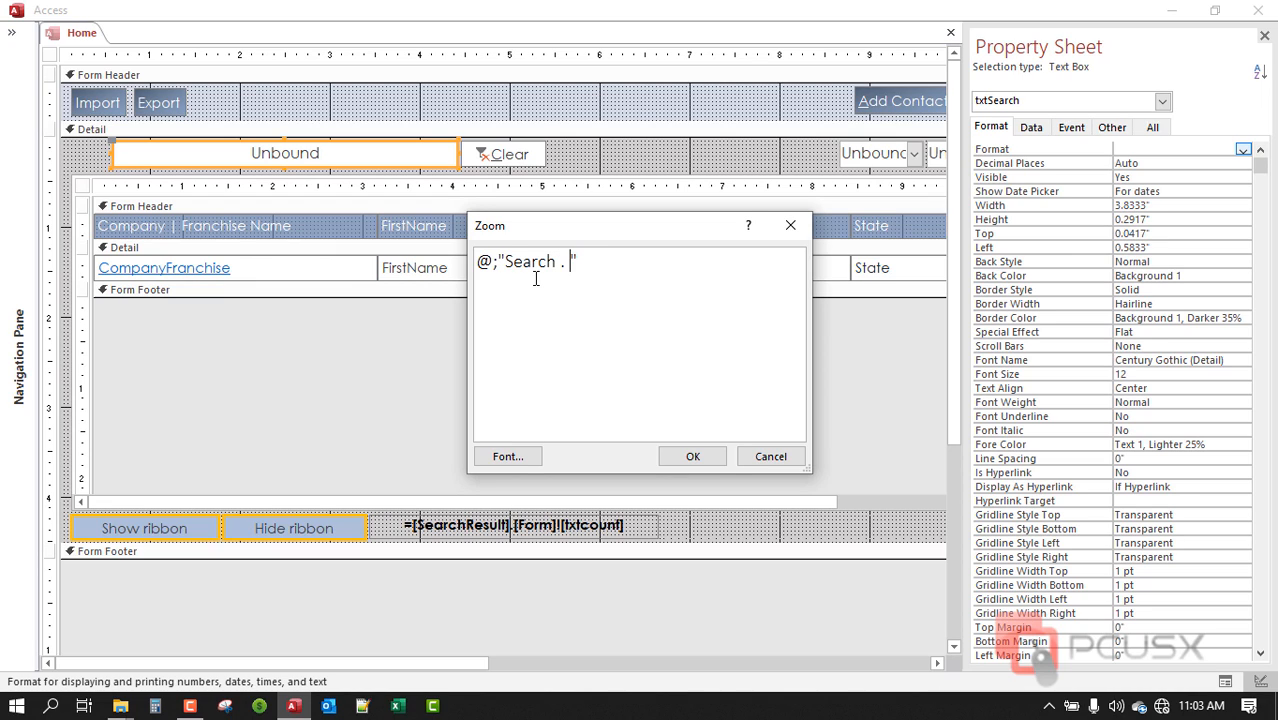
{"action": "type", "text": ".."}
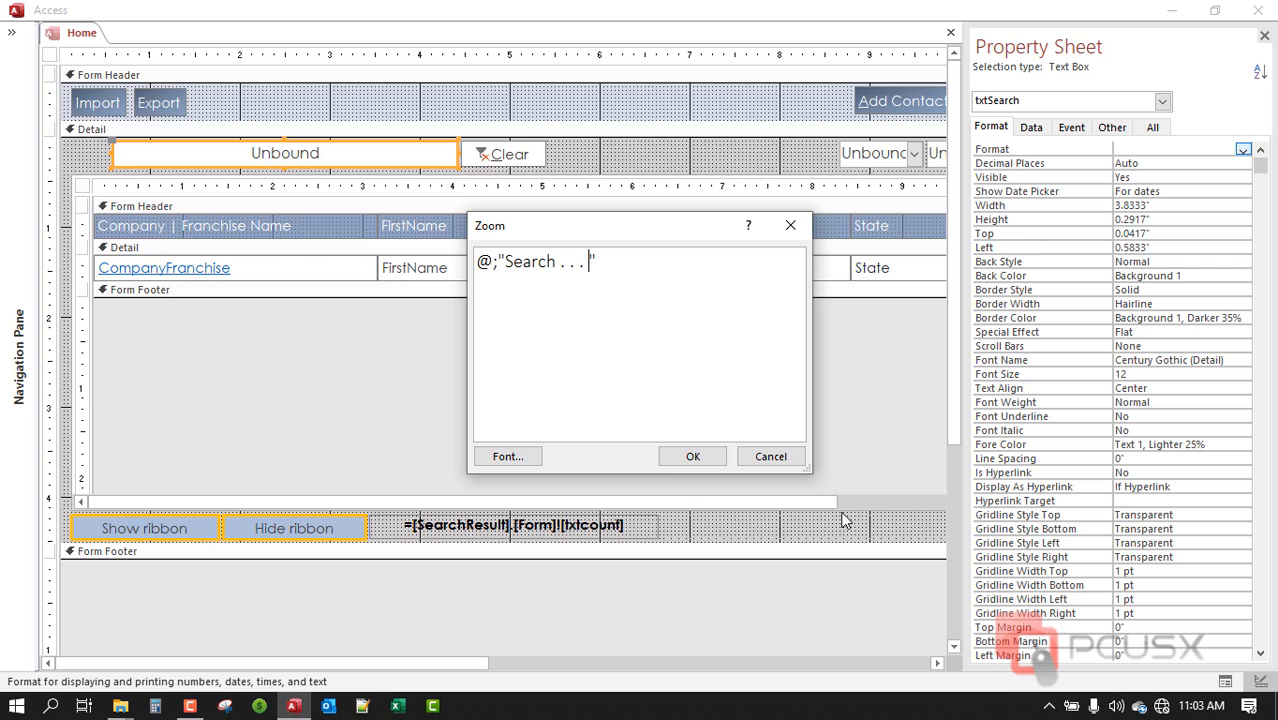
{"action": "left_click", "coordinate": [692, 456]}
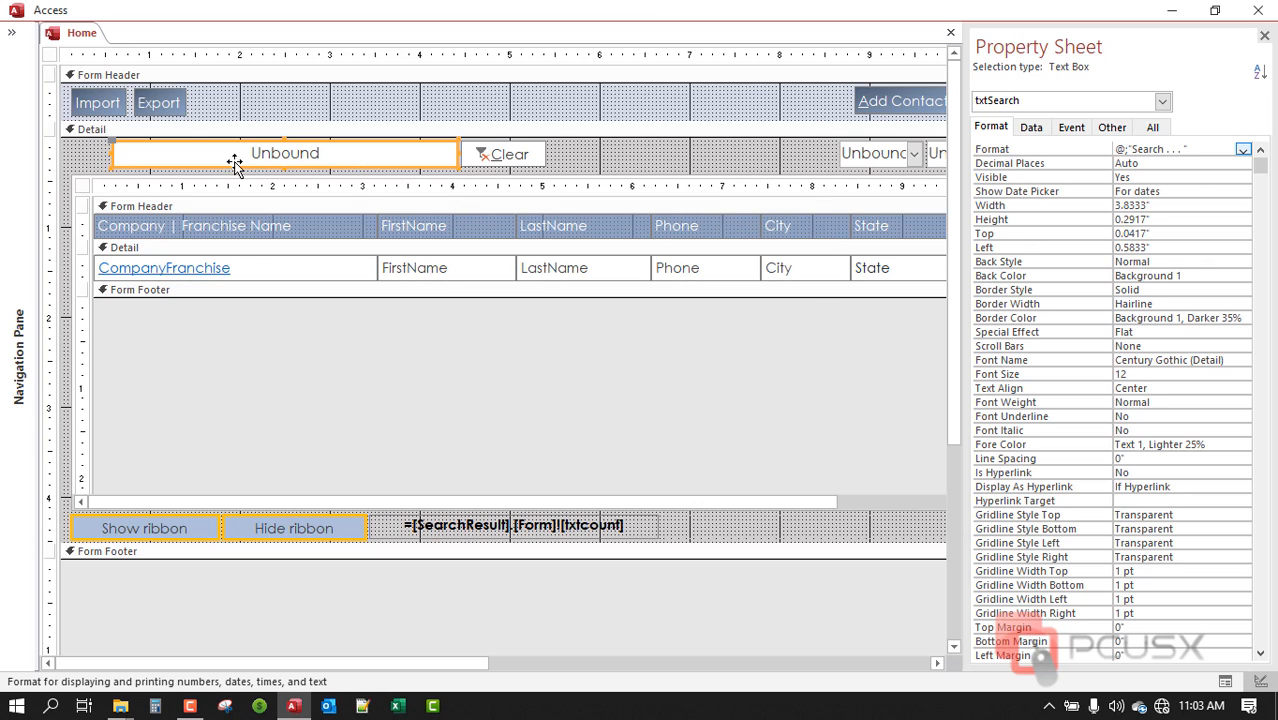
{"action": "mouse_move", "coordinate": [82, 32]}
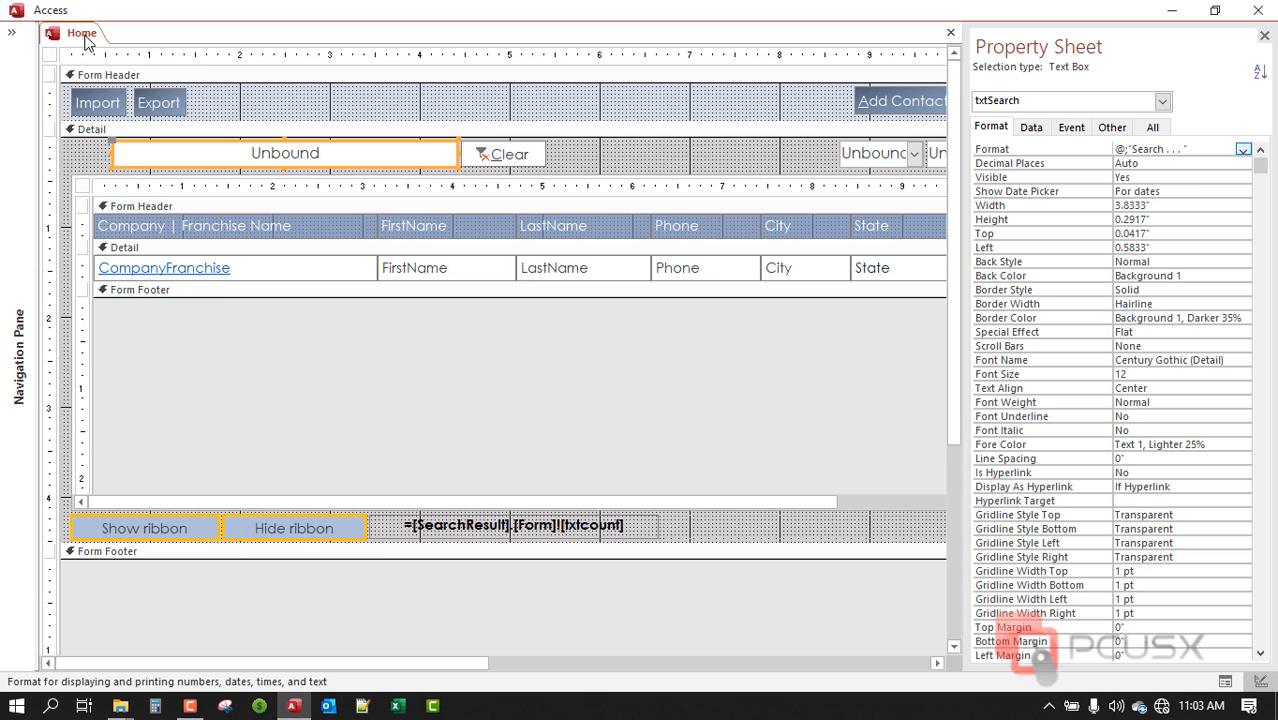
{"action": "right_click", "coordinate": [80, 32]}
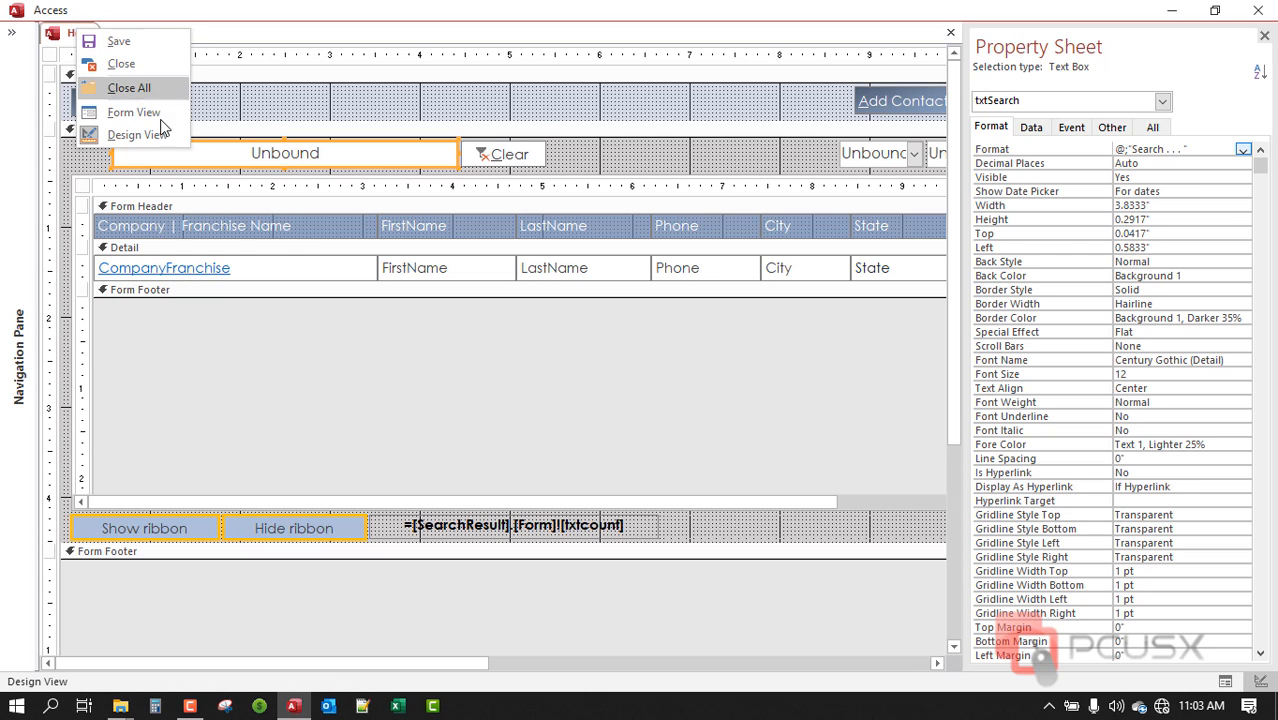
- In Form View, search for "el" and "aar", then clear so the Search placeholder returns
{"action": "left_click", "coordinate": [132, 112]}
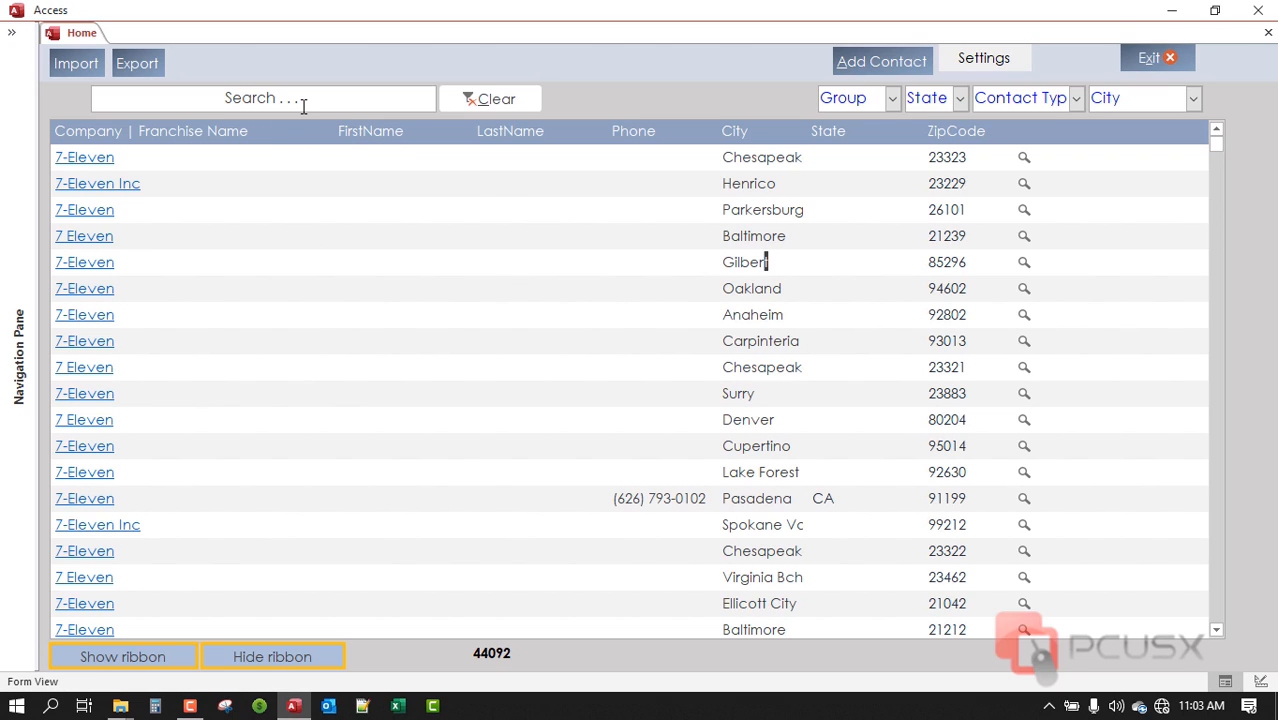
{"action": "left_click", "coordinate": [264, 98]}
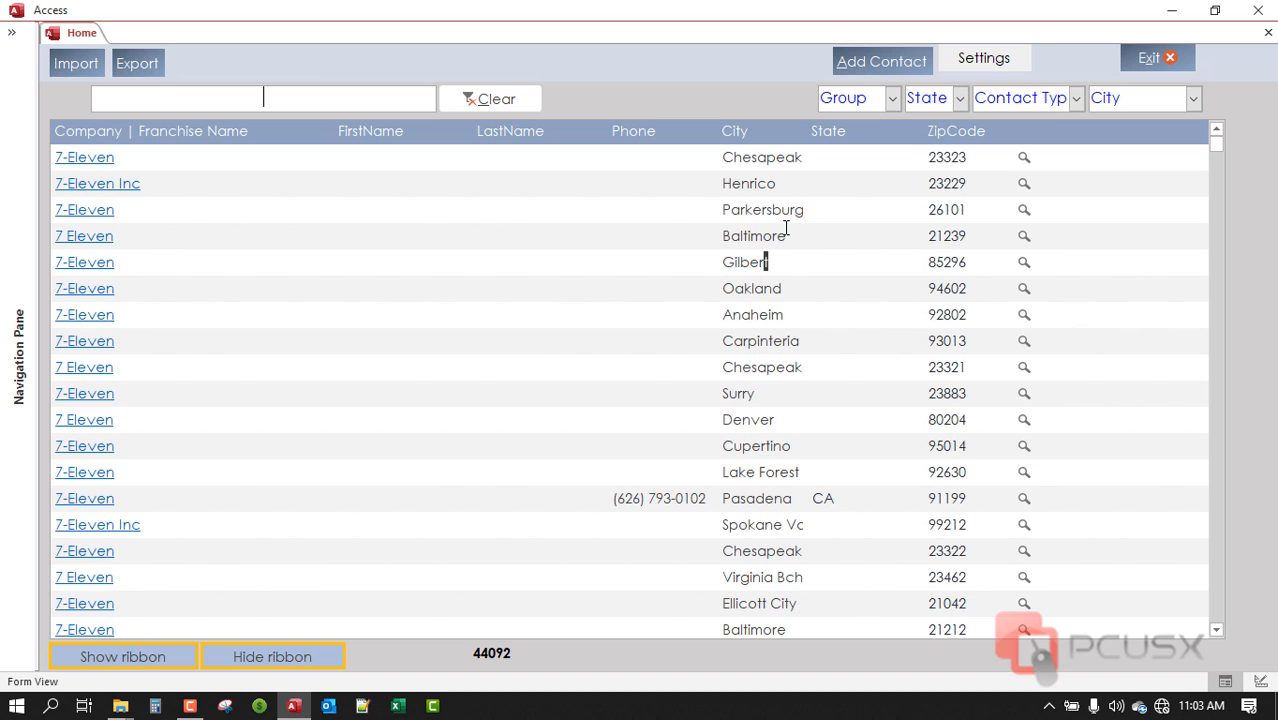
{"action": "mouse_move", "coordinate": [748, 240]}
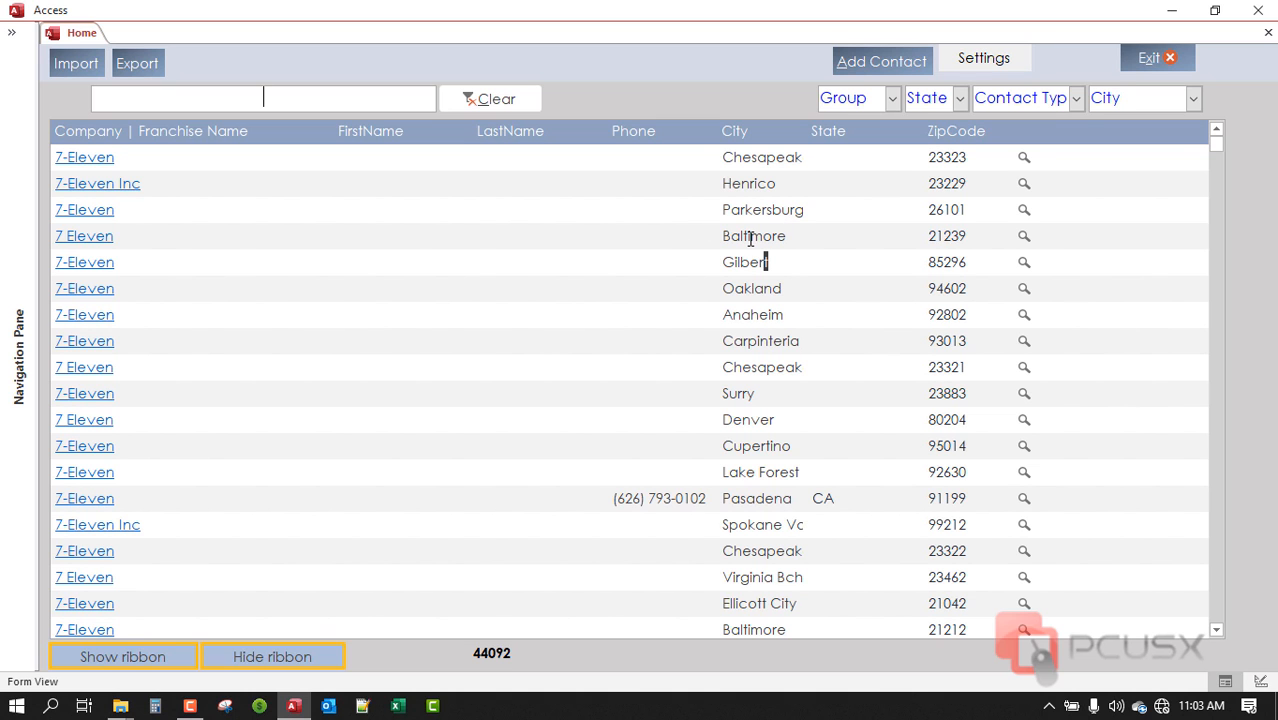
{"action": "type", "text": "el"}
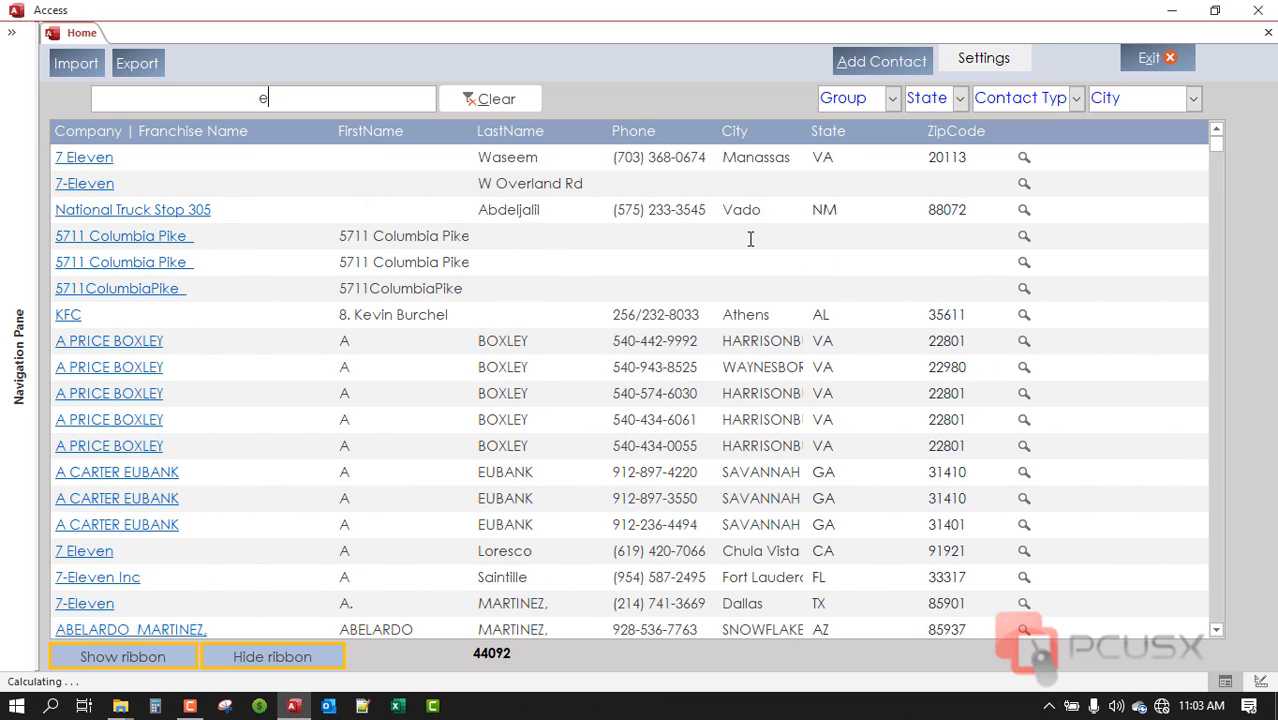
{"action": "left_click", "coordinate": [490, 98]}
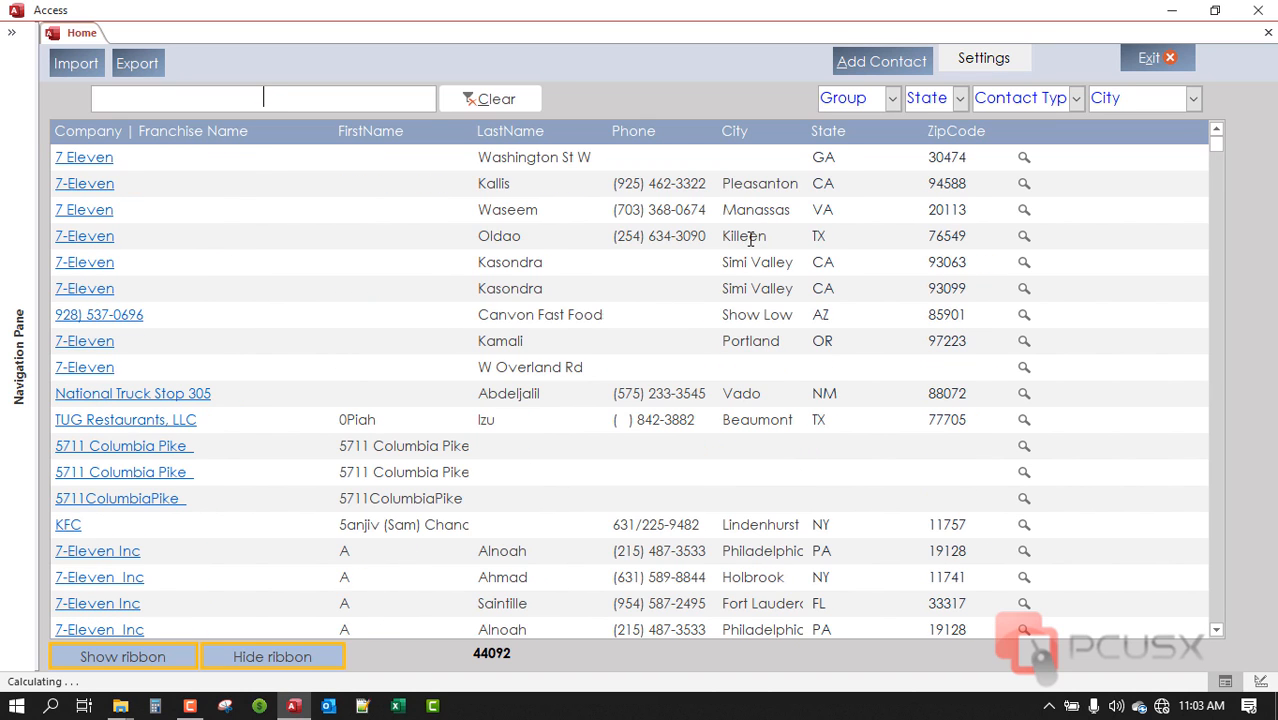
{"action": "type", "text": "aaron"}
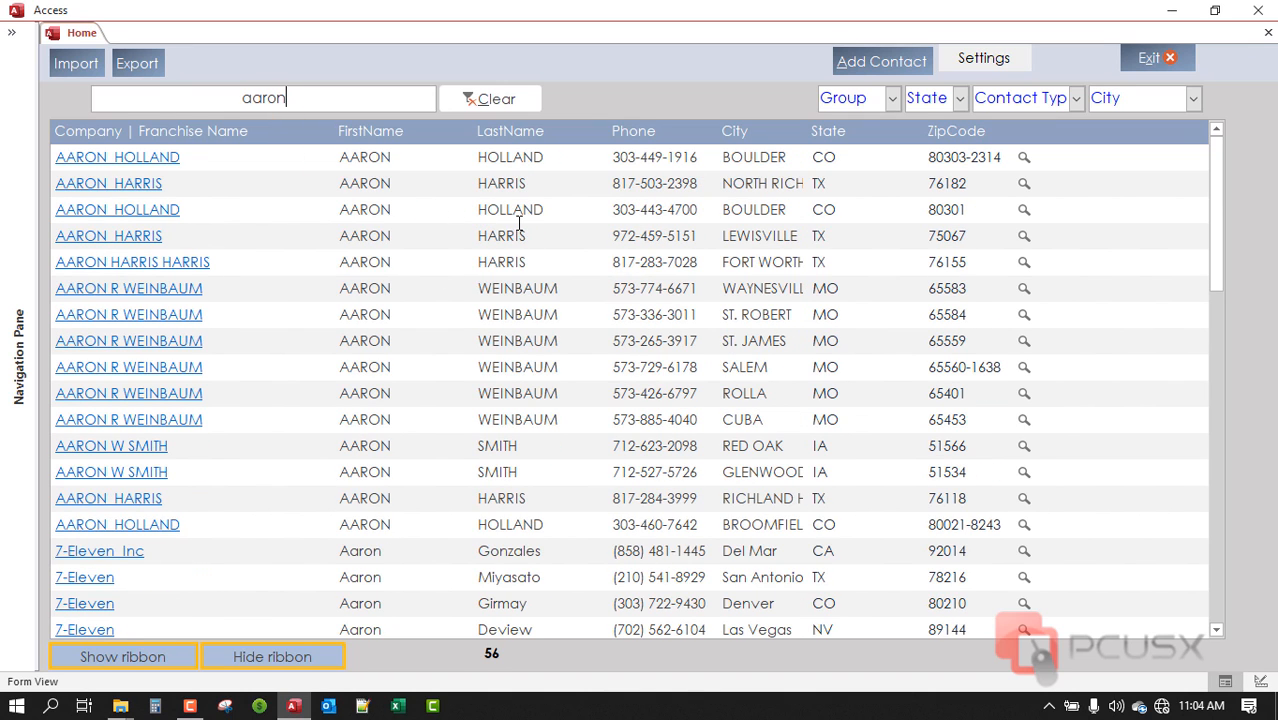
{"action": "mouse_move", "coordinate": [536, 118]}
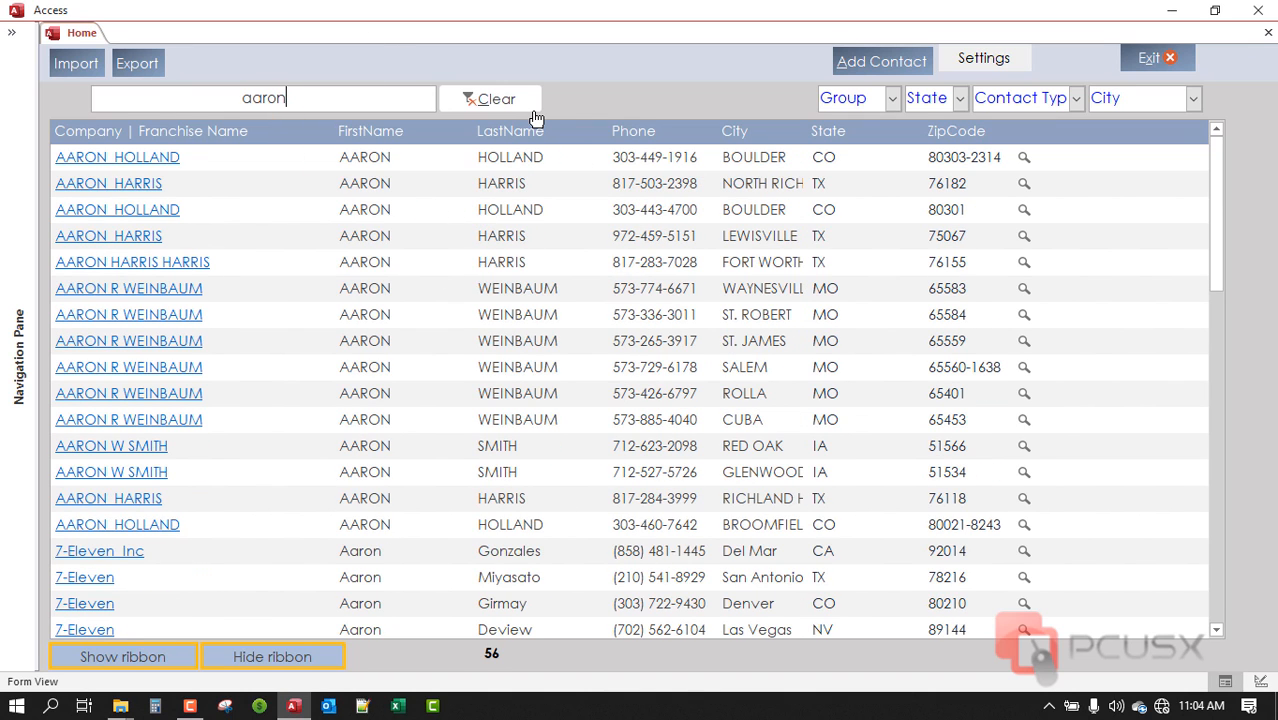
{"action": "left_click", "coordinate": [490, 98]}
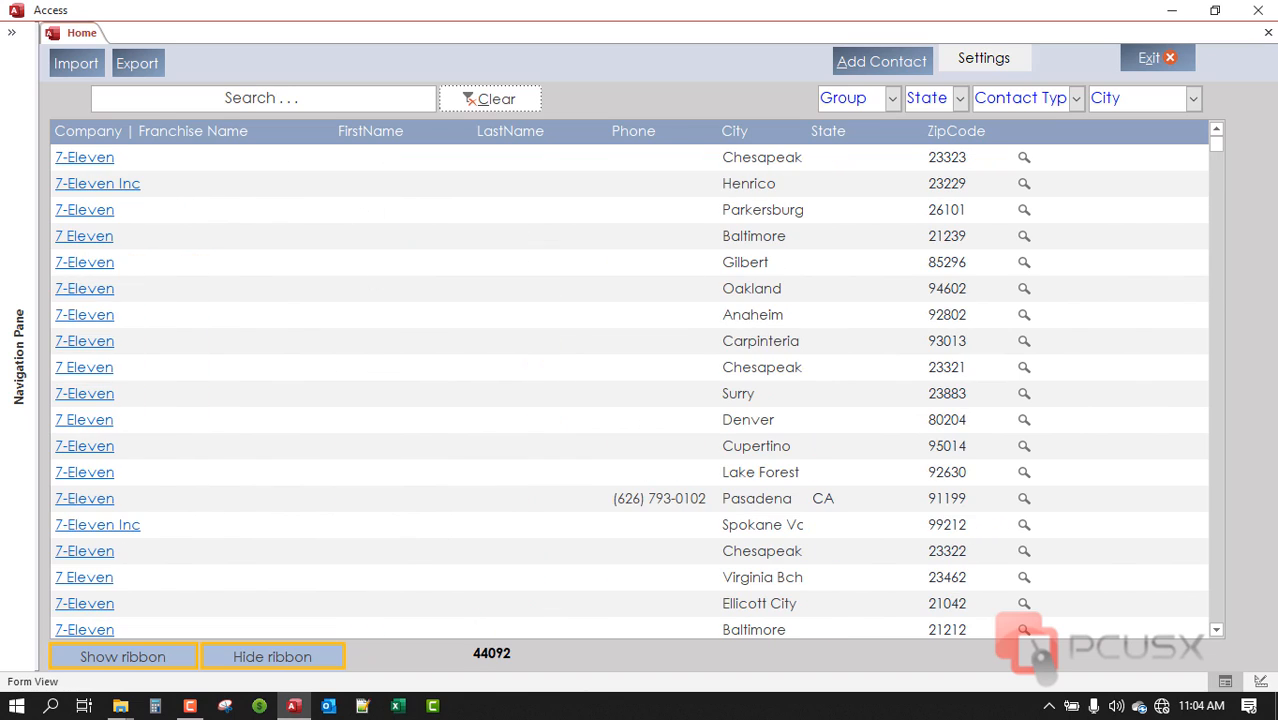
{"action": "mouse_move", "coordinate": [638, 88]}
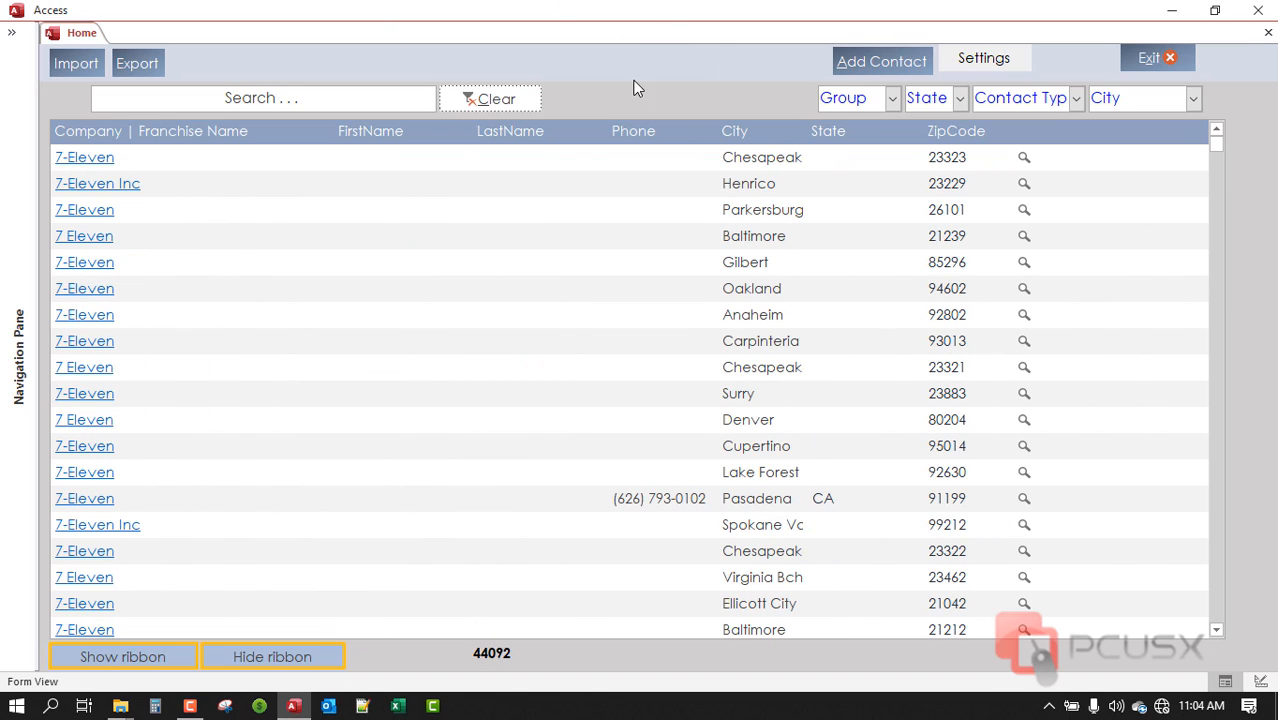
{"action": "mouse_move", "coordinate": [824, 144]}
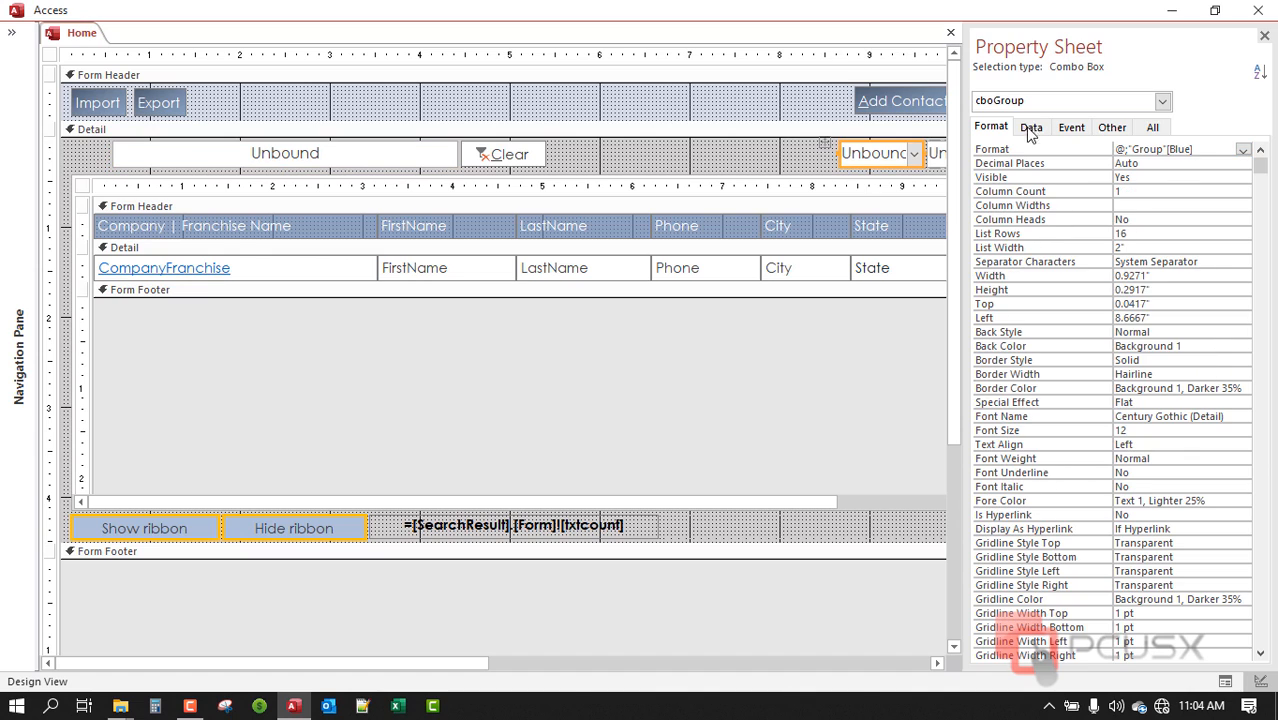
- Select txtSearch in Design View to show its properties again
{"action": "left_click", "coordinate": [284, 152]}
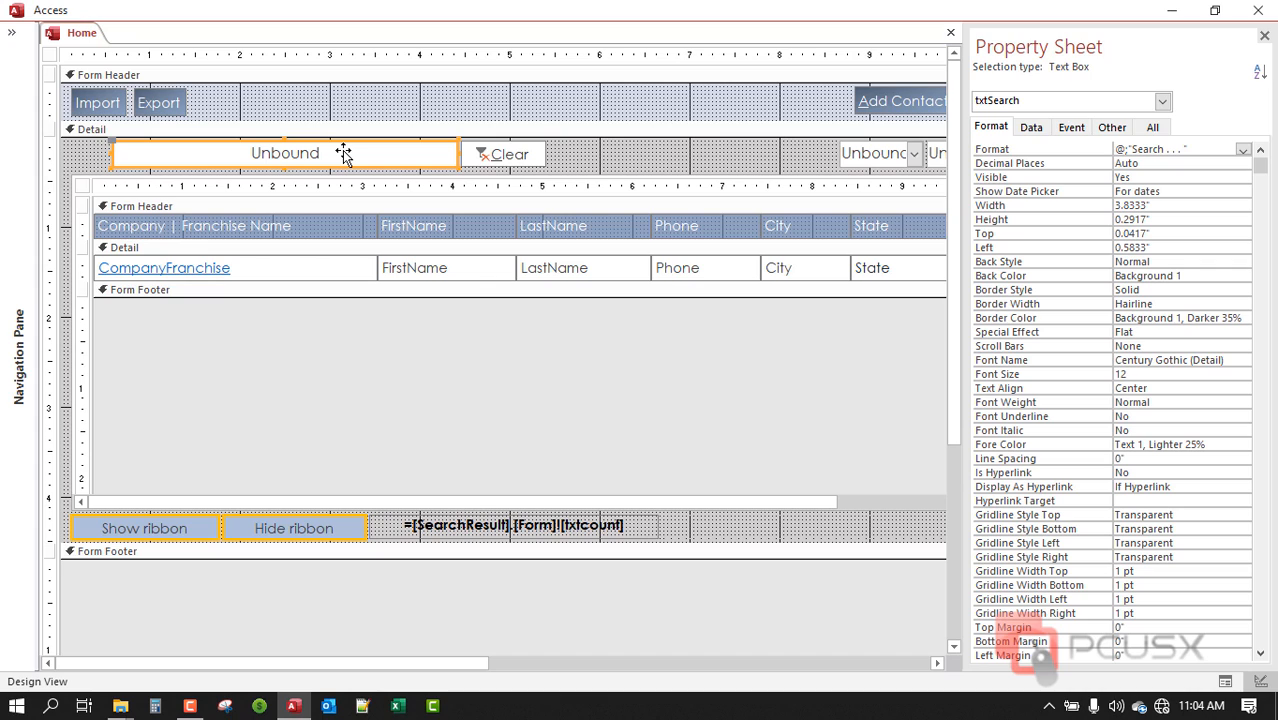
{"action": "mouse_move", "coordinate": [1202, 150]}
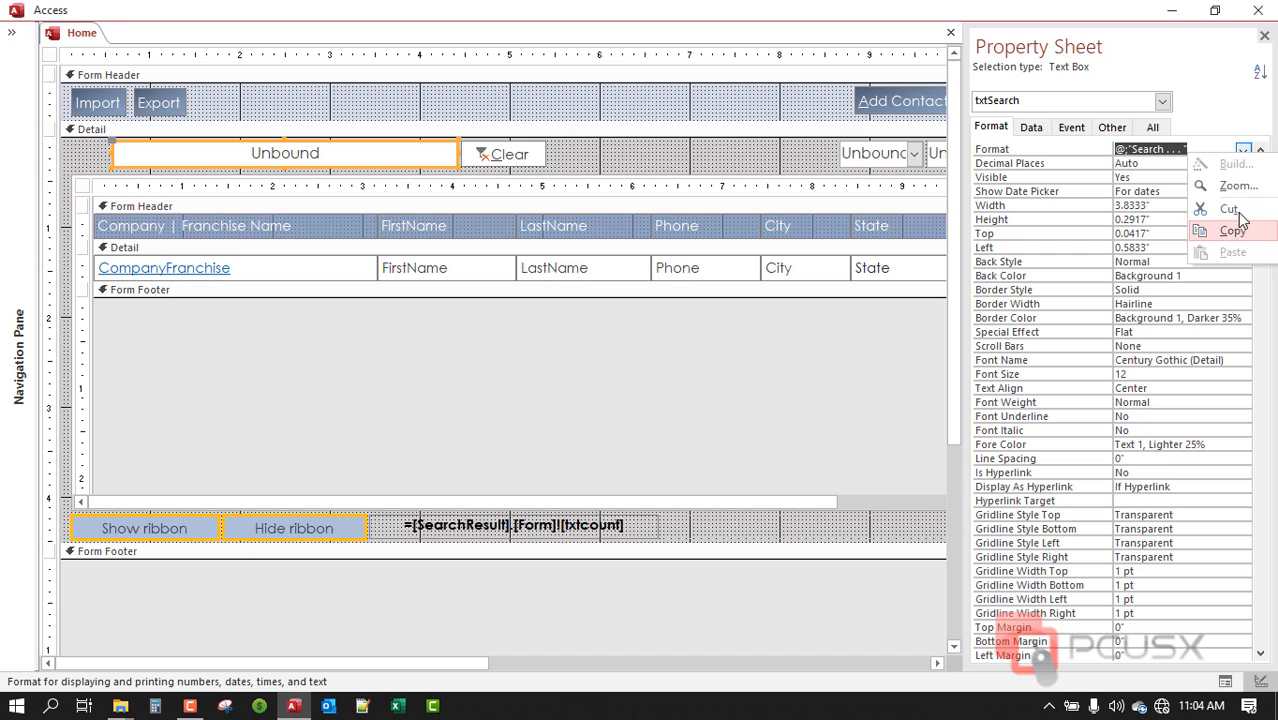
- Zoom the Format value and append a colour, trying [Blue] then settling on [Red]
{"action": "left_click", "coordinate": [1238, 184]}
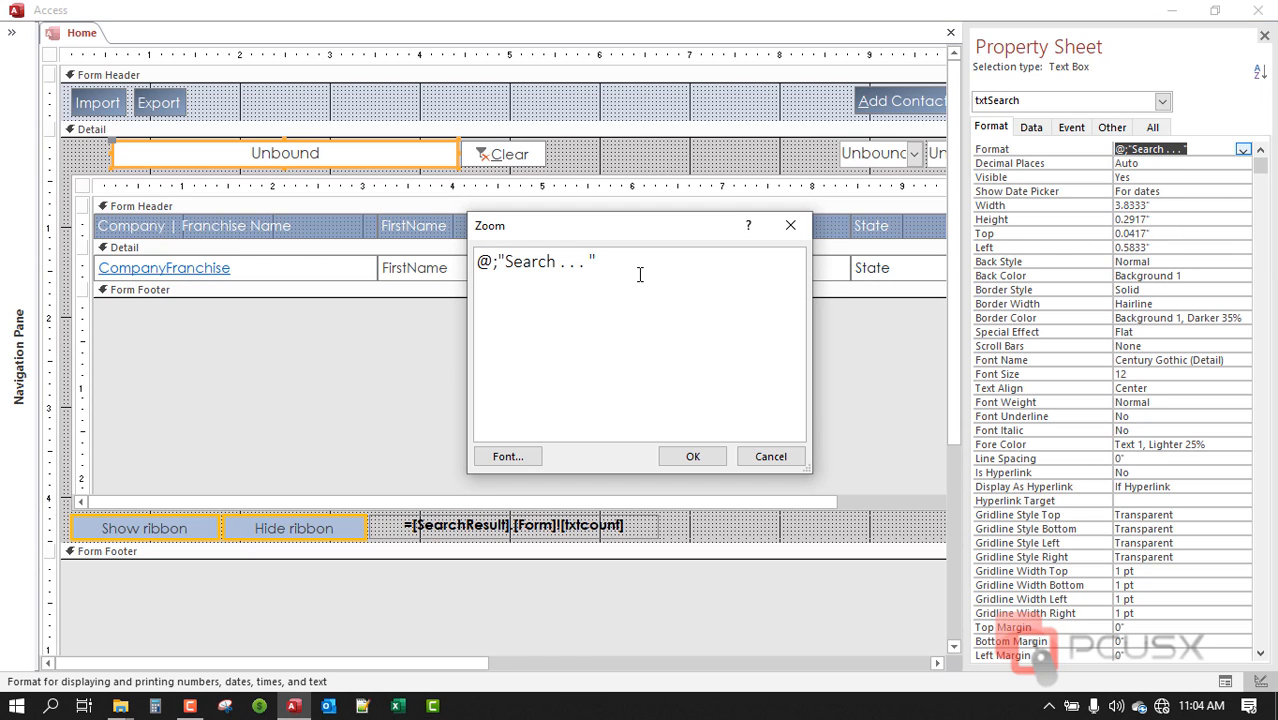
{"action": "type", "text": "[]"}
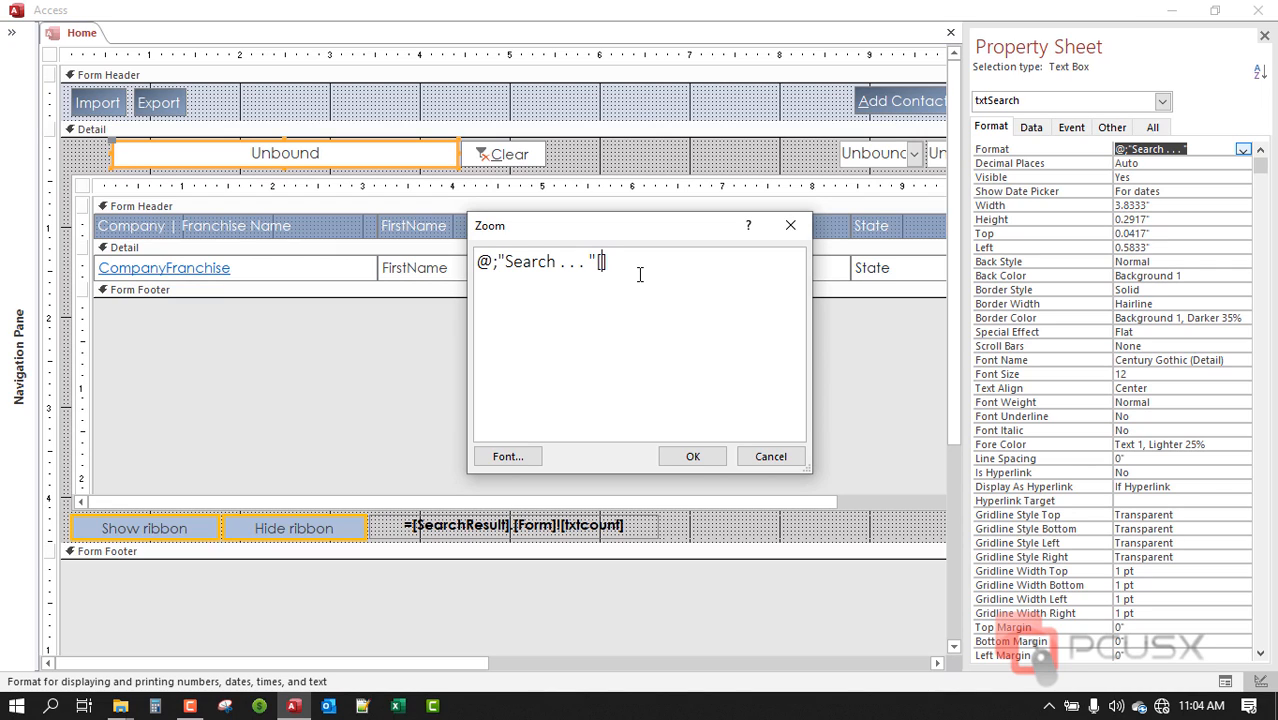
{"action": "type", "text": "b"}
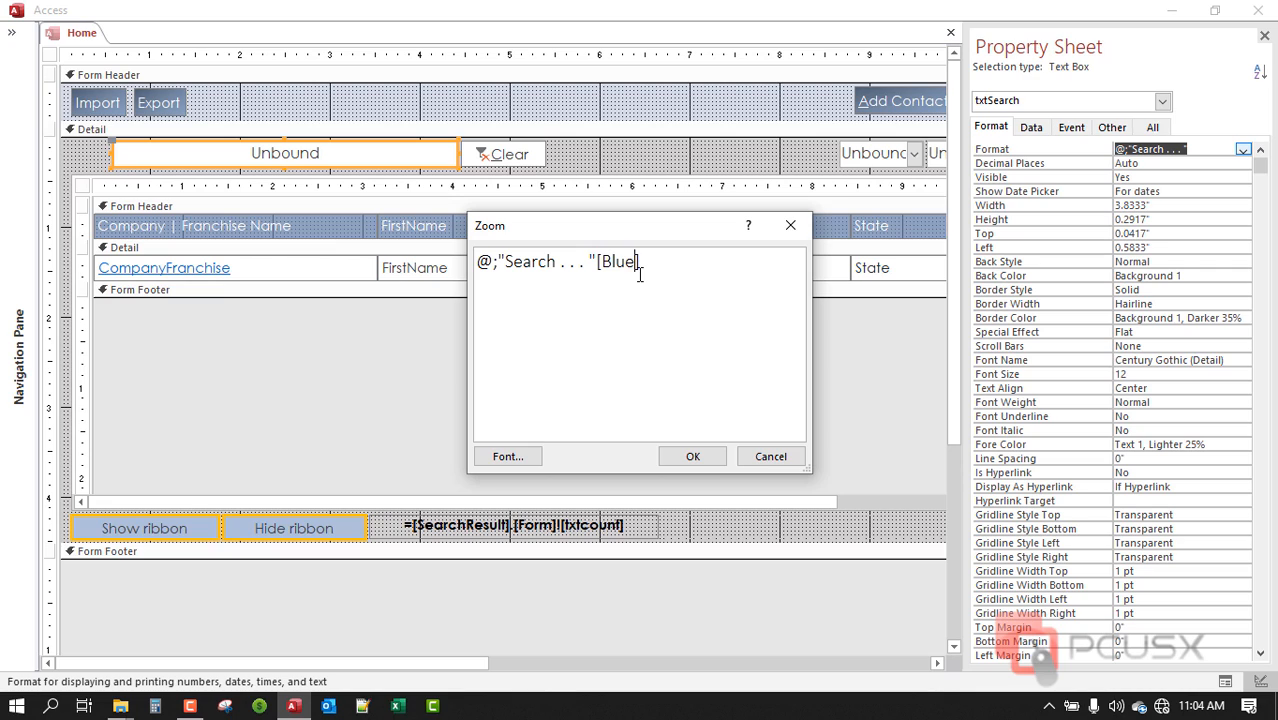
{"action": "key", "text": "BackSpace"}
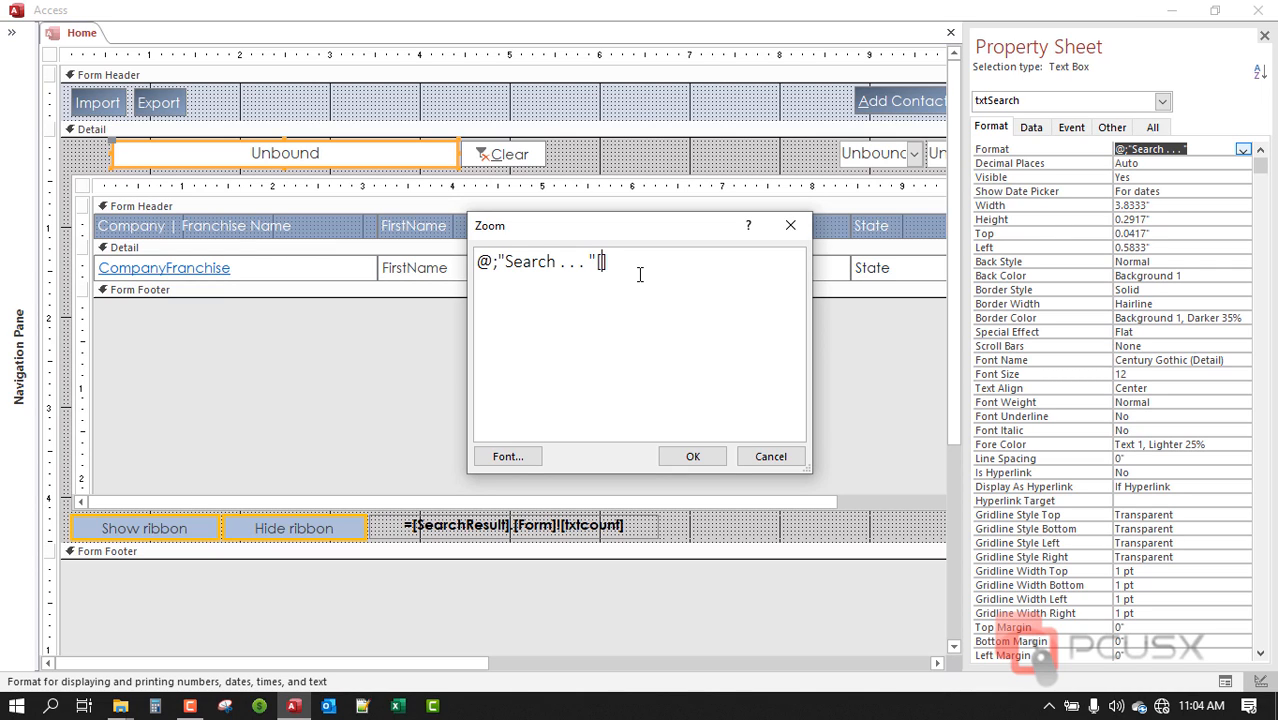
{"action": "type", "text": "[Blue]"}
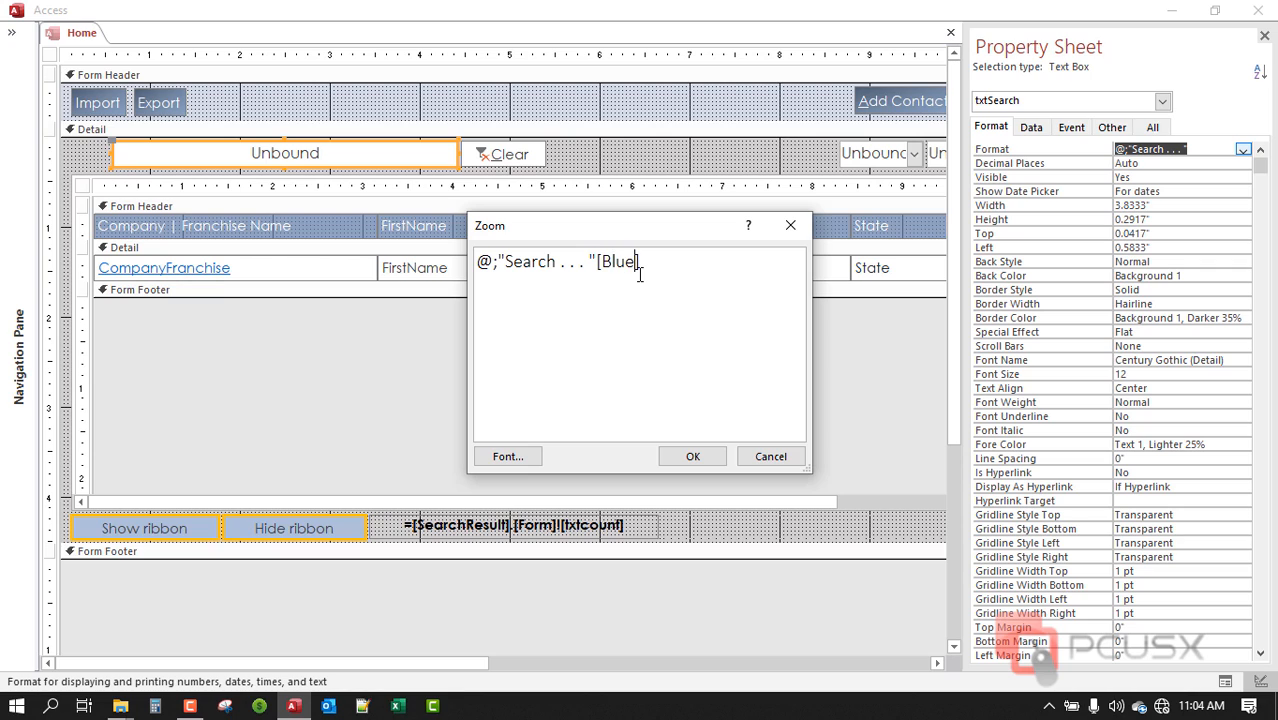
{"action": "key", "text": "BackSpace"}
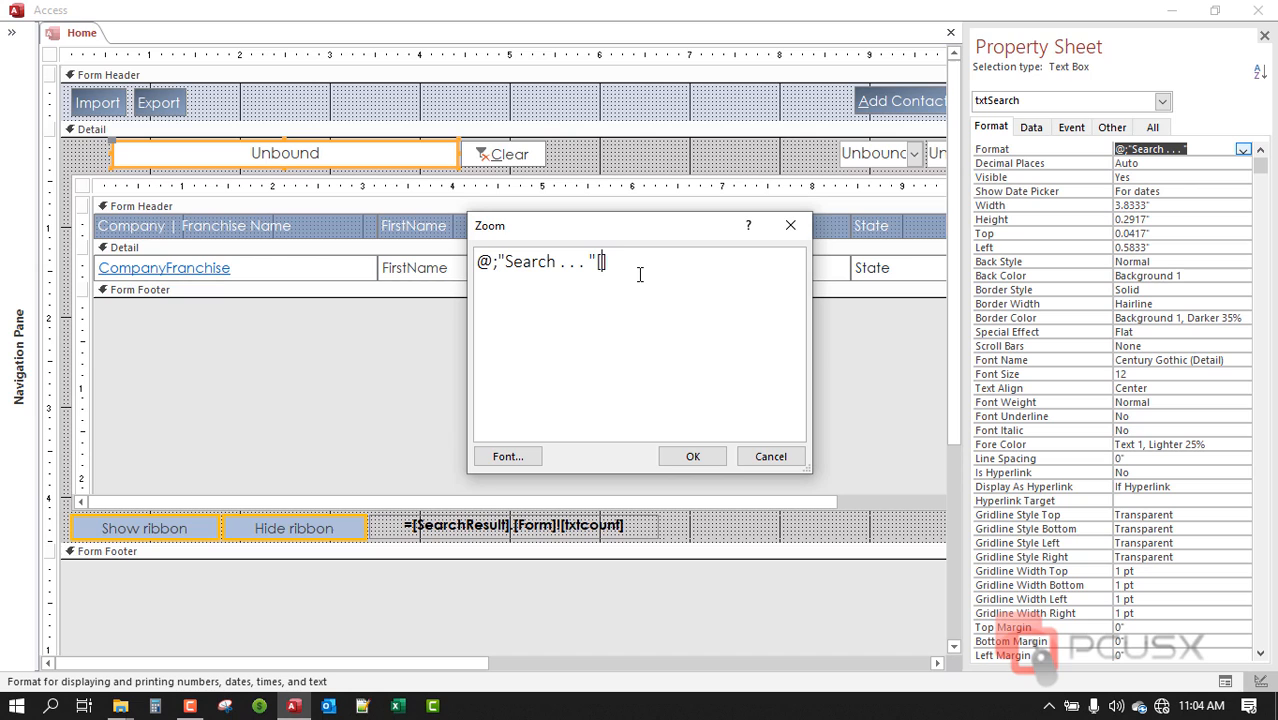
{"action": "type", "text": "Red"}
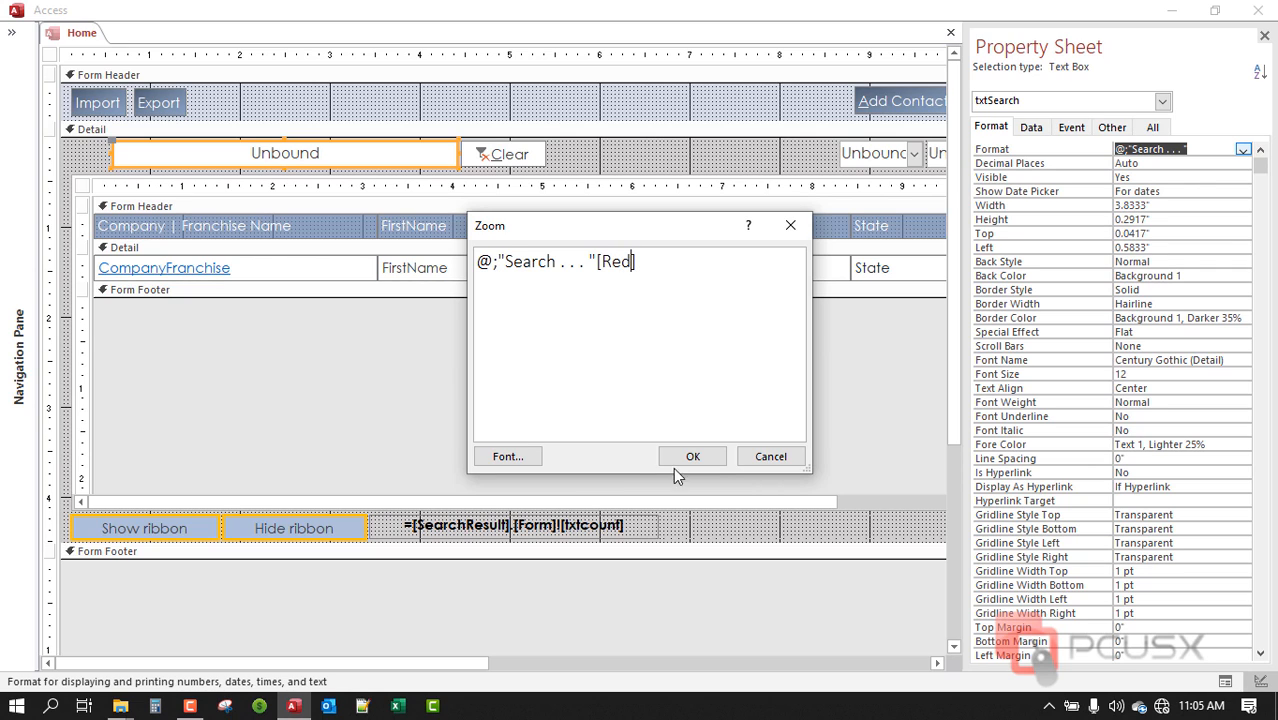
{"action": "left_click", "coordinate": [692, 456]}
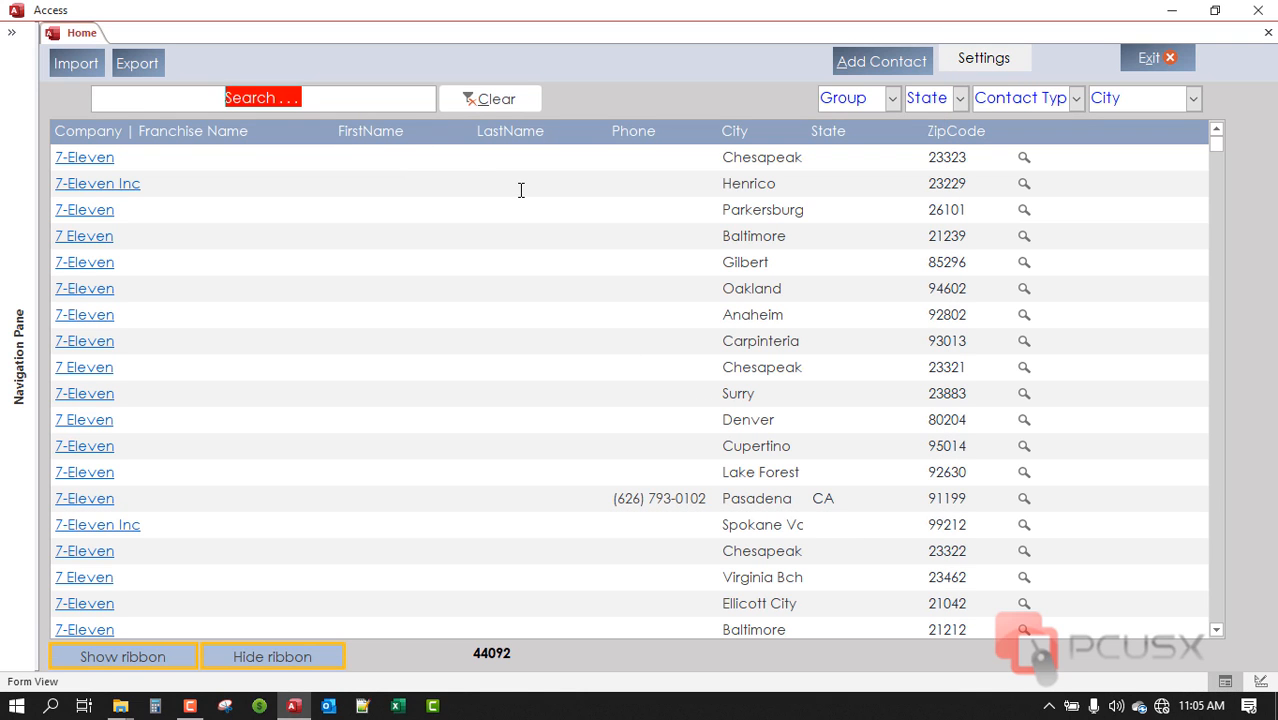
- Filter the form for "aar", then clear it so the red Search placeholder returns
{"action": "left_click", "coordinate": [264, 98]}
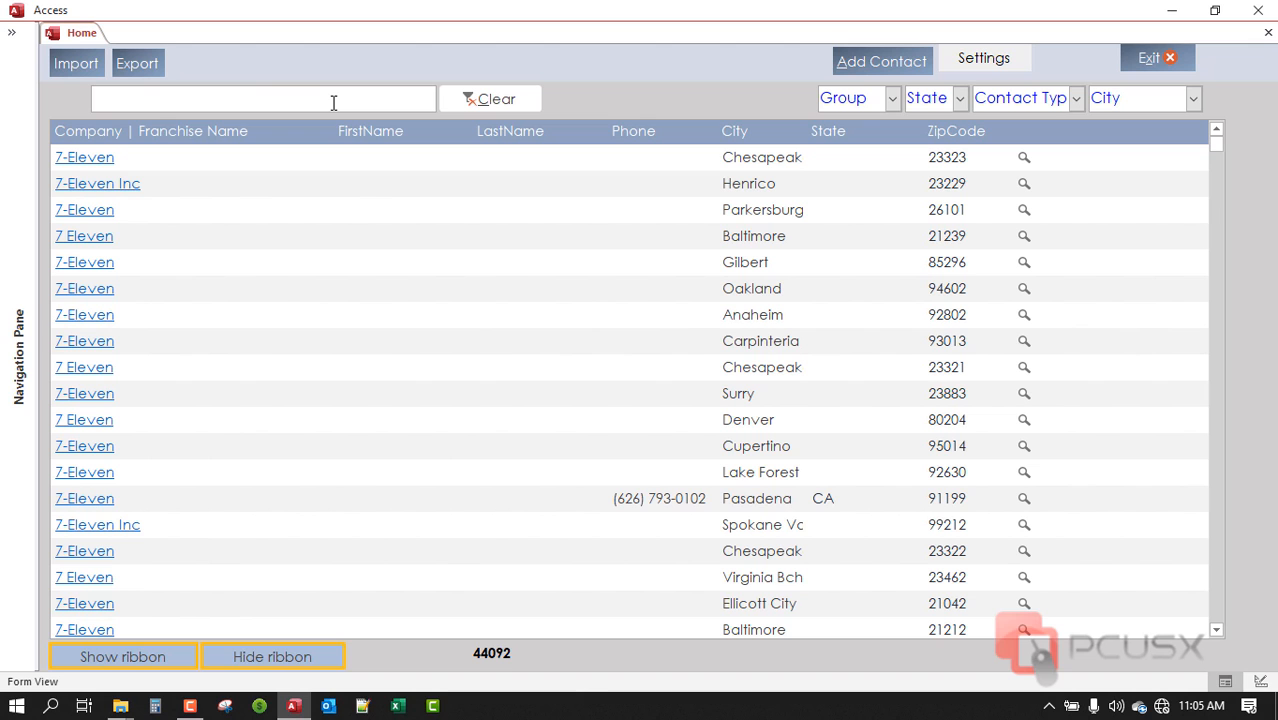
{"action": "type", "text": "aaron"}
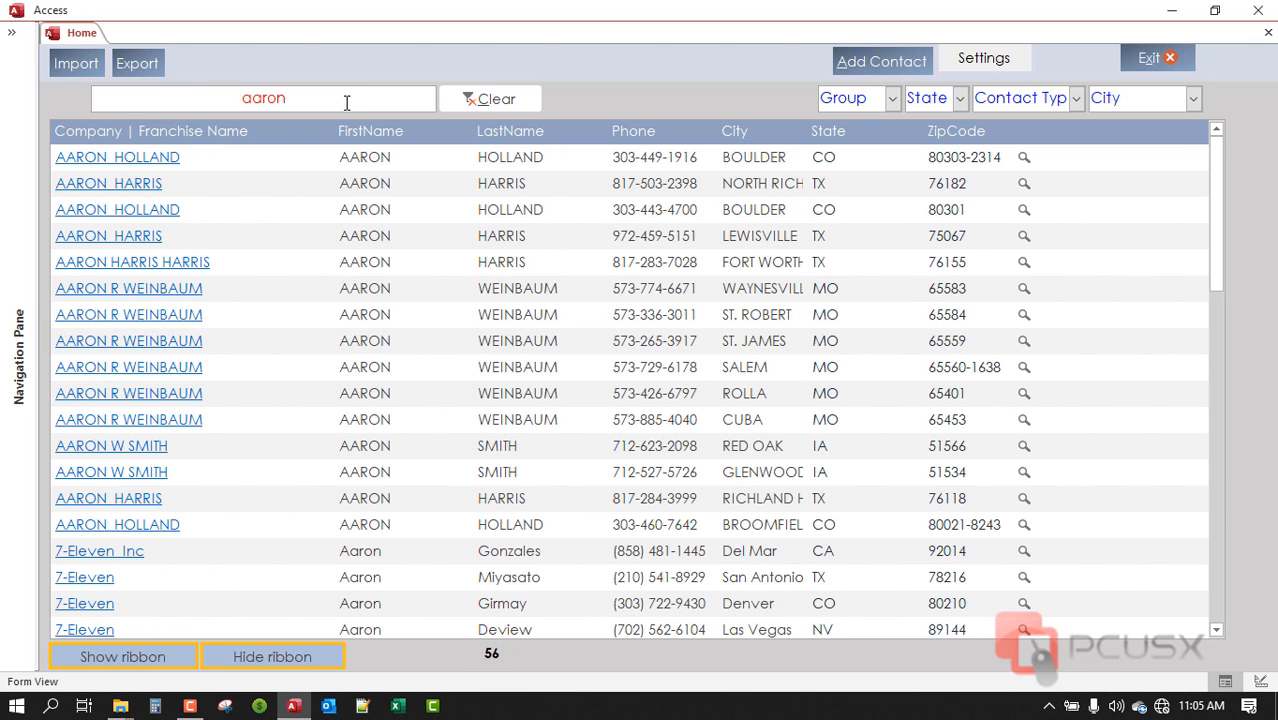
{"action": "mouse_move", "coordinate": [448, 134]}
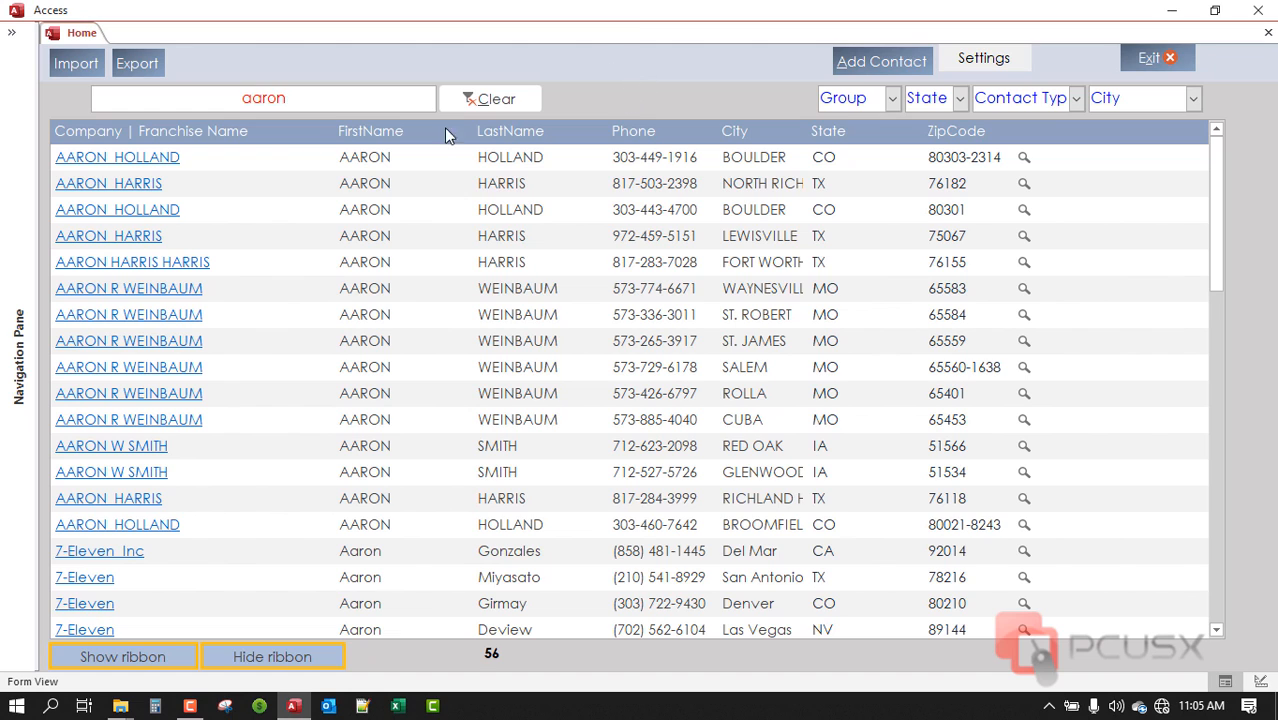
{"action": "left_click", "coordinate": [490, 98]}
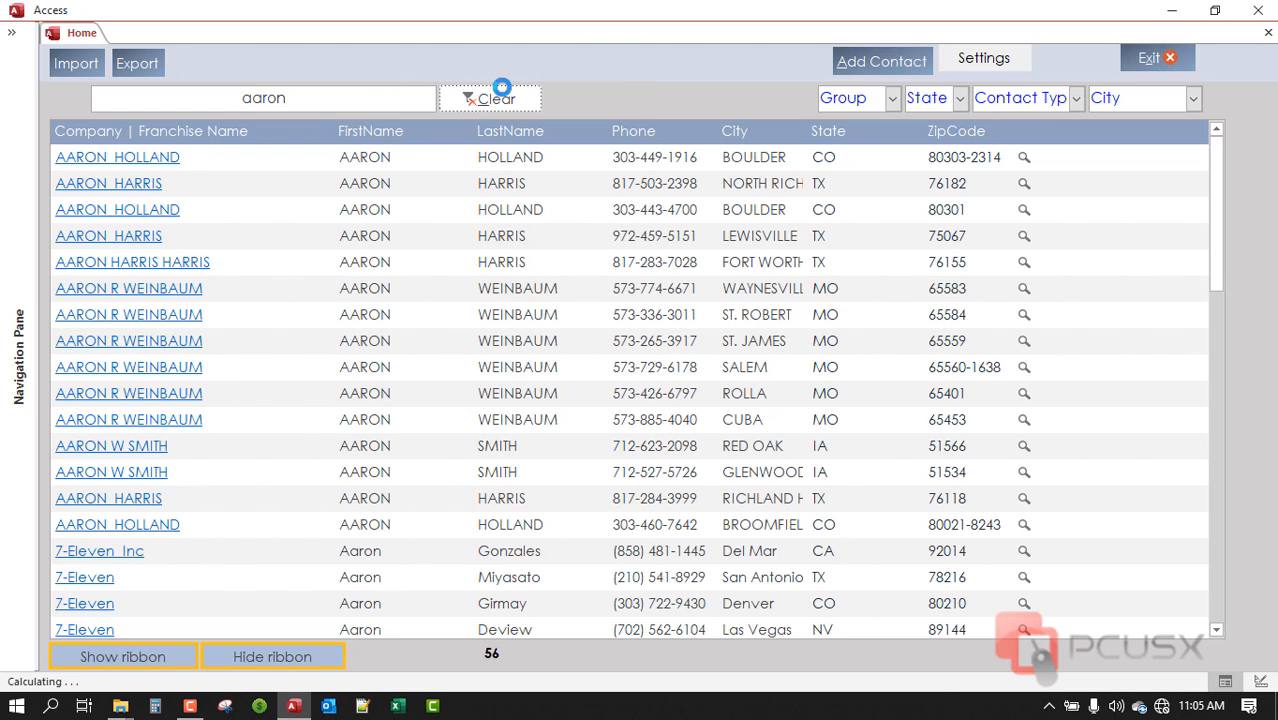
{"action": "right_click", "coordinate": [490, 96]}
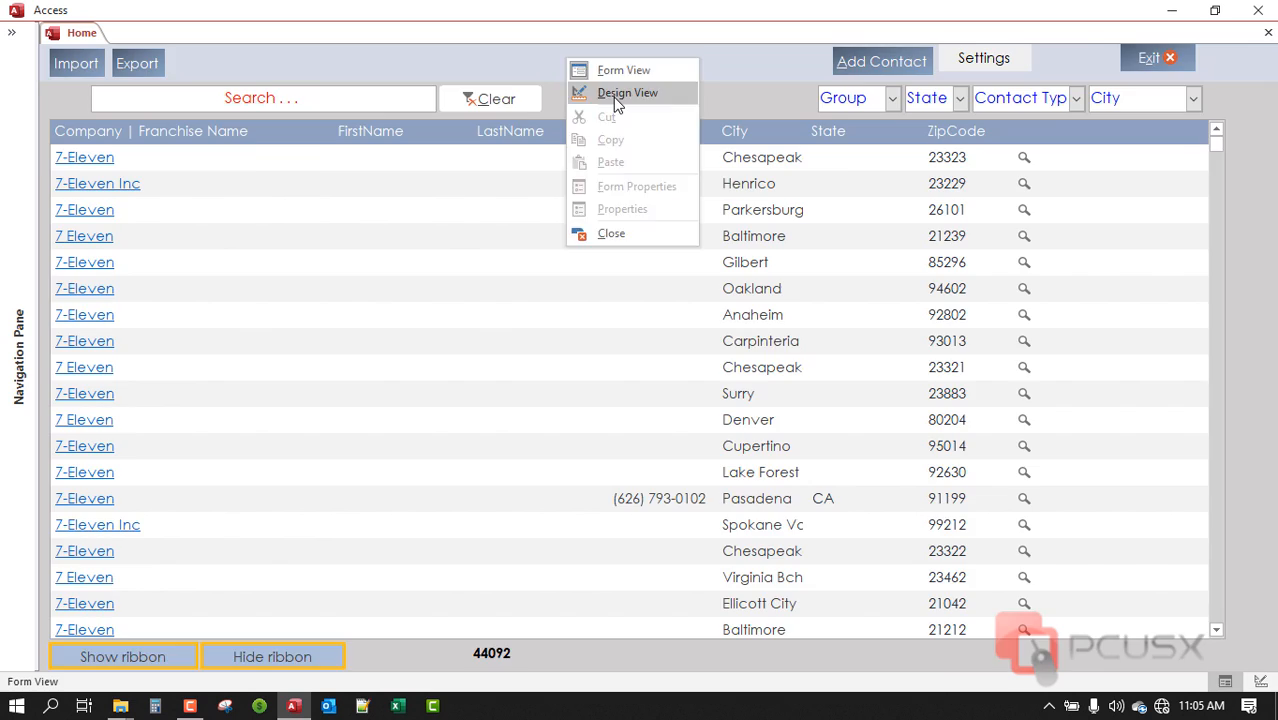
- Switch Home to Design View and select txtSearch's Format value @;"Search ..."[Red]
{"action": "left_click", "coordinate": [628, 92]}
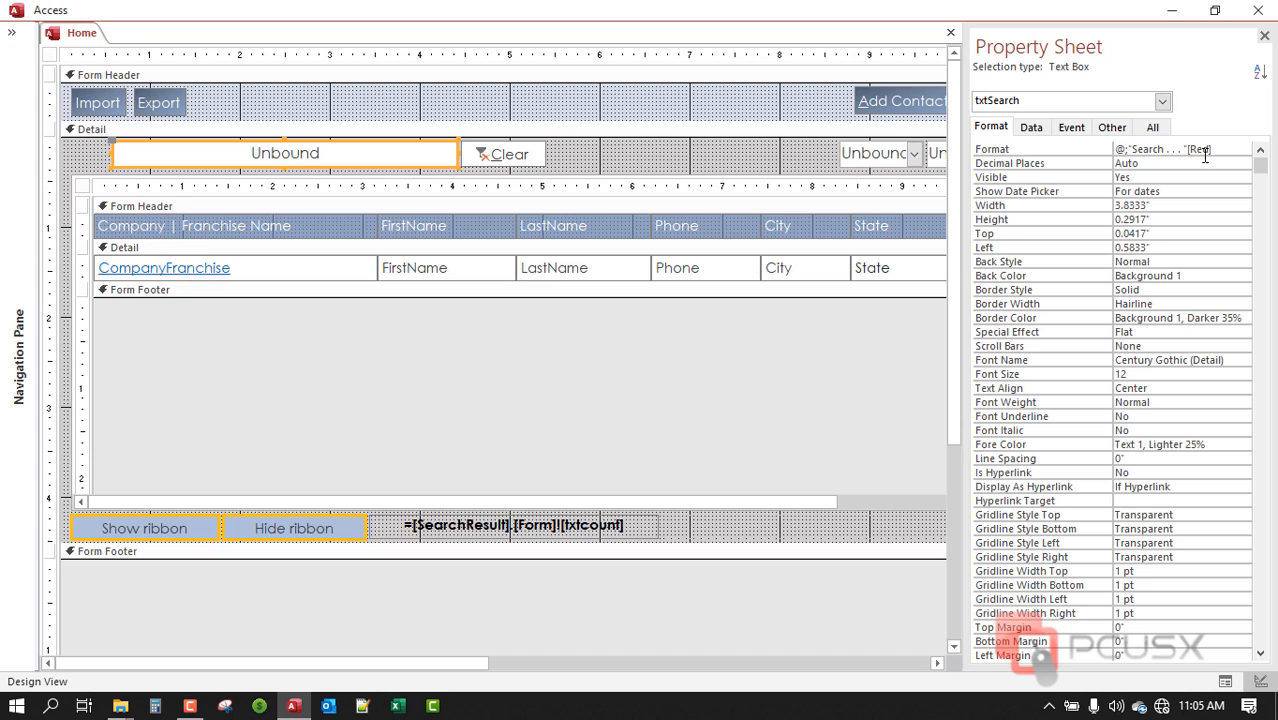
{"action": "mouse_move", "coordinate": [1200, 150]}
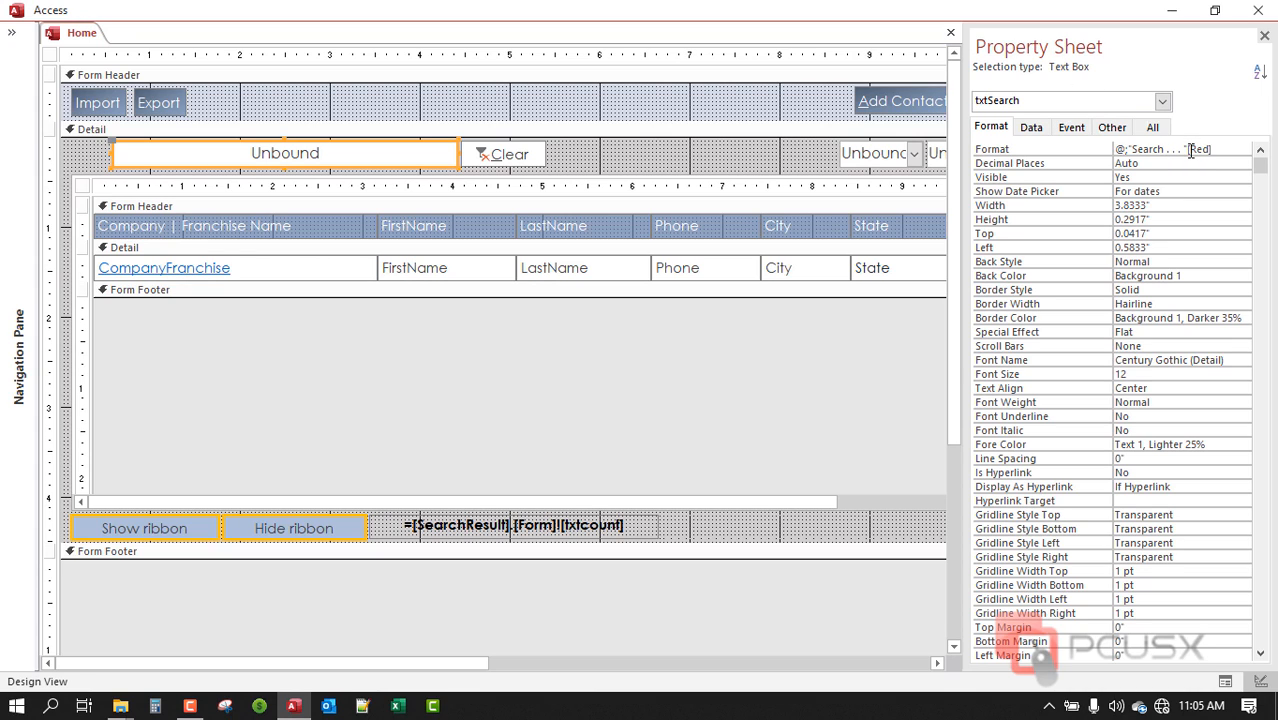
{"action": "left_click", "coordinate": [1180, 148]}
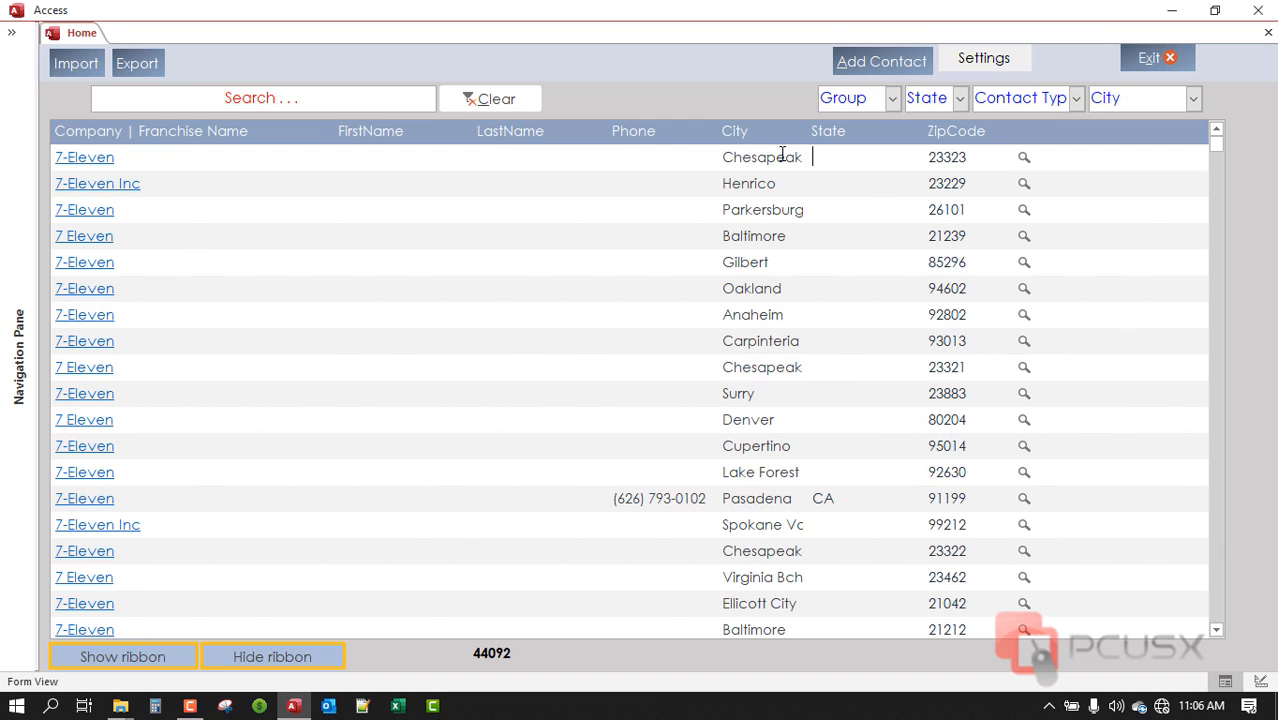
{"action": "mouse_move", "coordinate": [518, 80]}
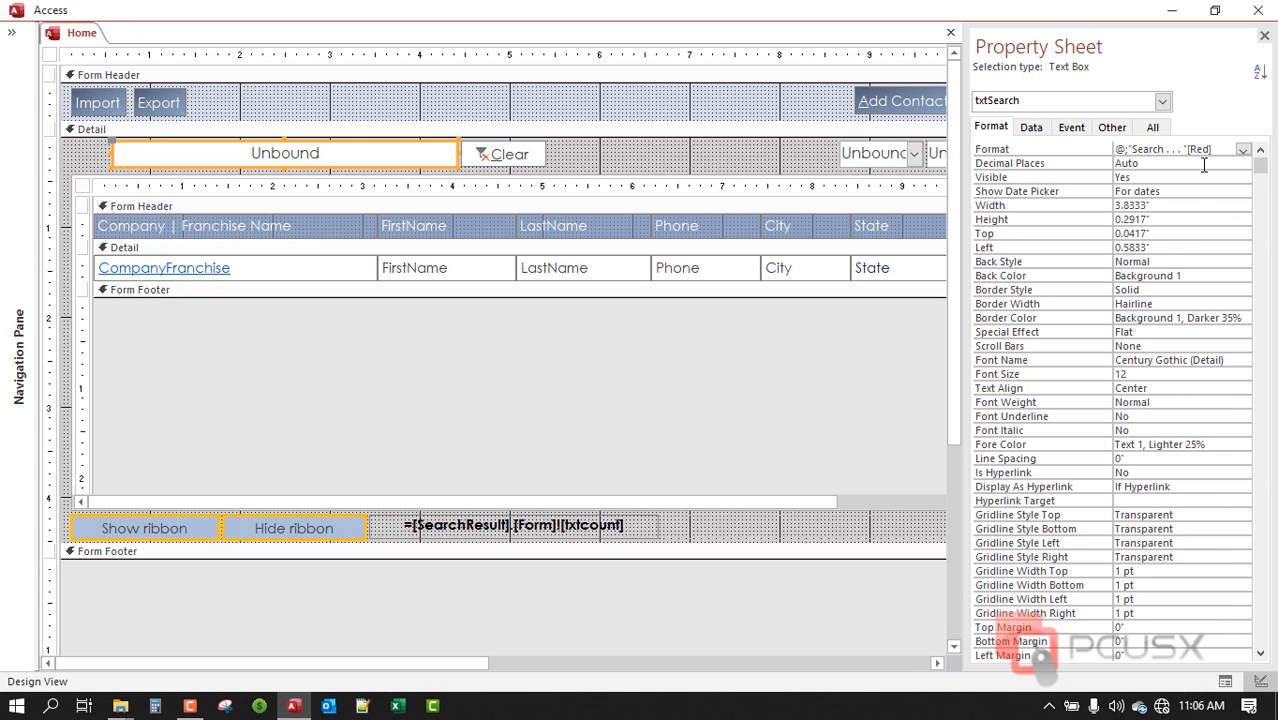
- Select the txtSearch Format property showing @;"Search ..."[Red]
{"action": "left_click", "coordinate": [1176, 148]}
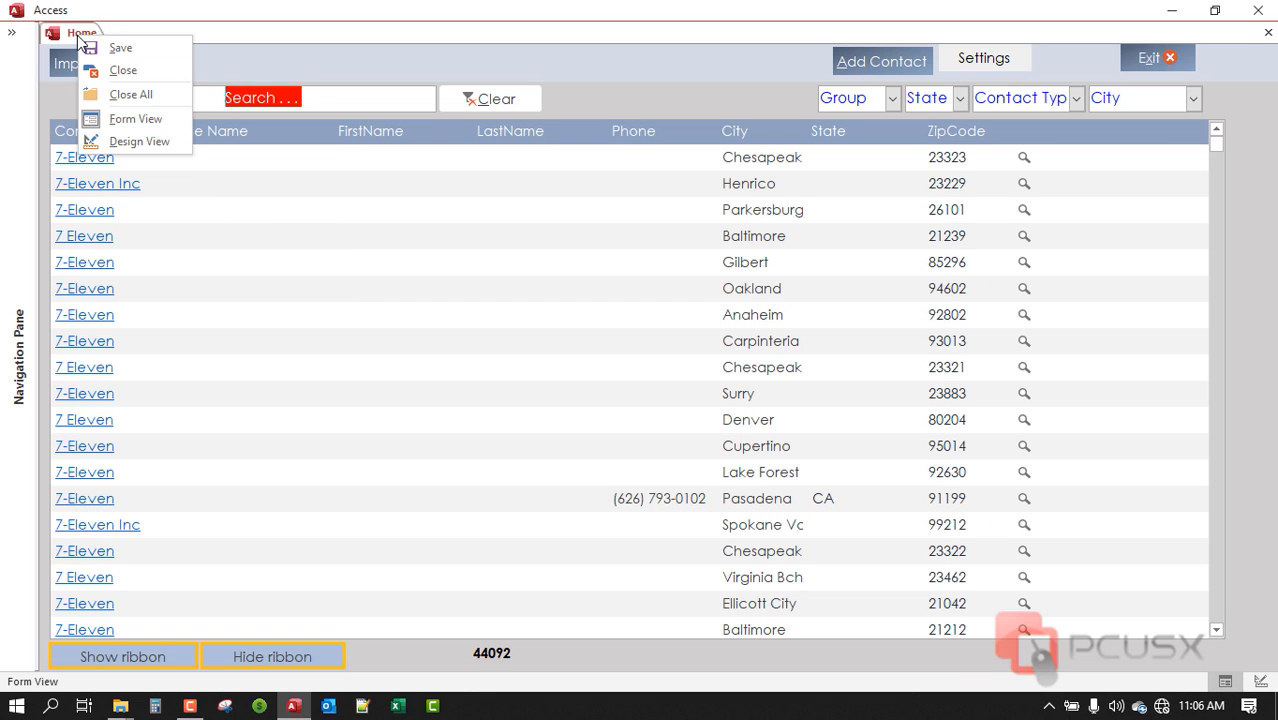
- Enter the search box so the red "Search ..." placeholder clears for typing
{"action": "left_click", "coordinate": [312, 98]}
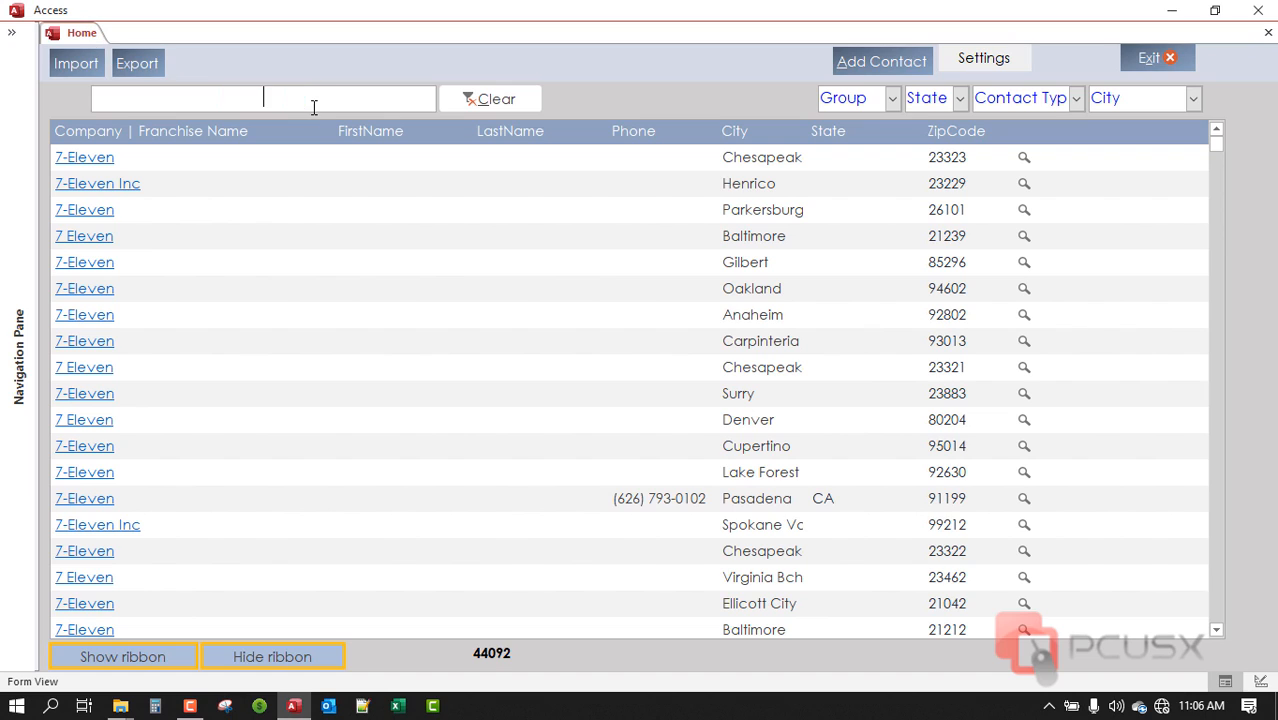